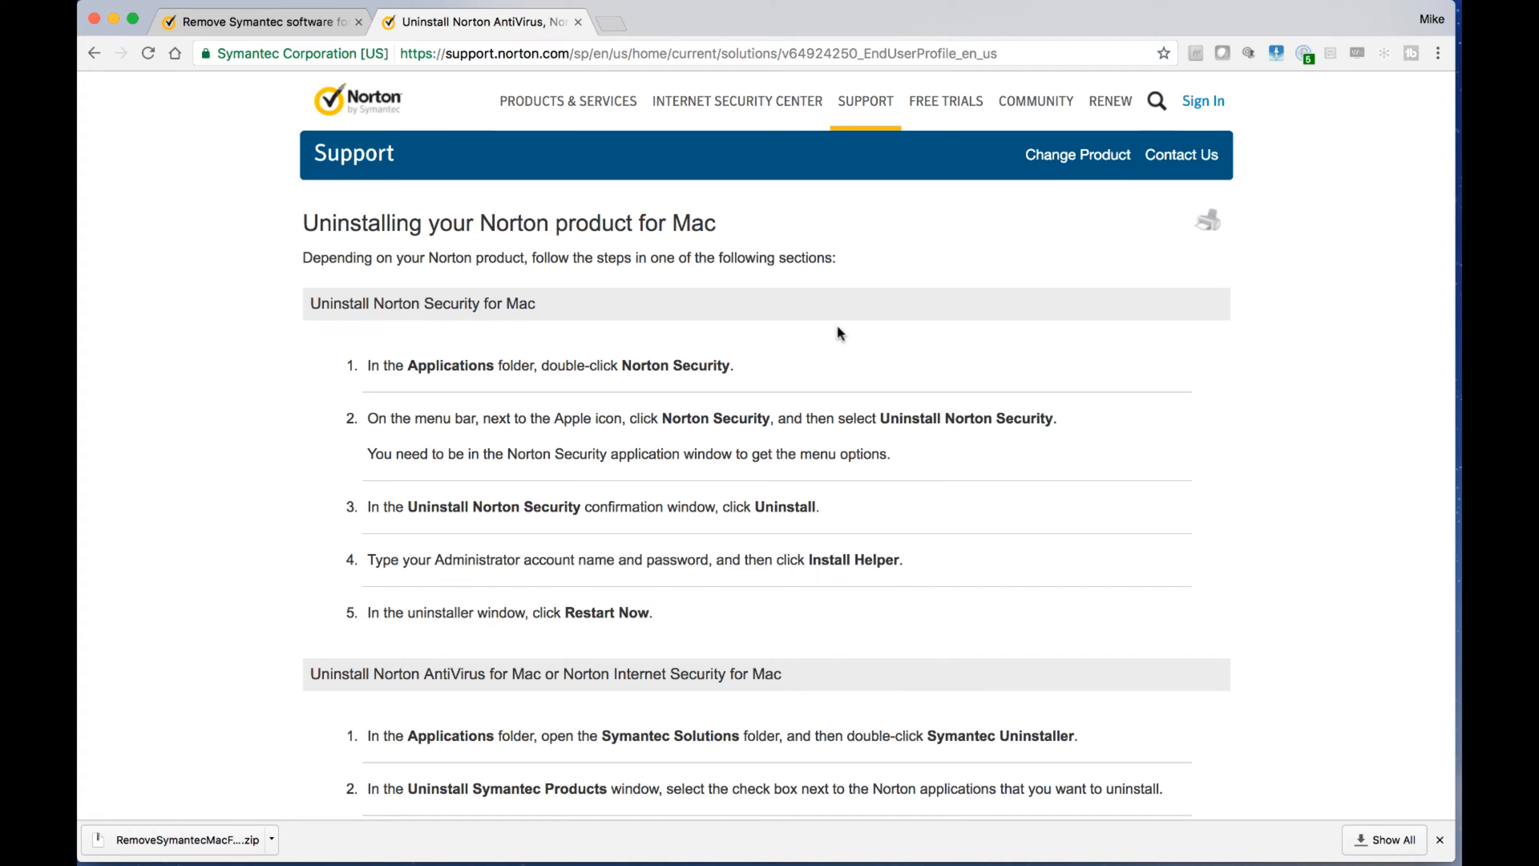
mouse_move(319, 635)
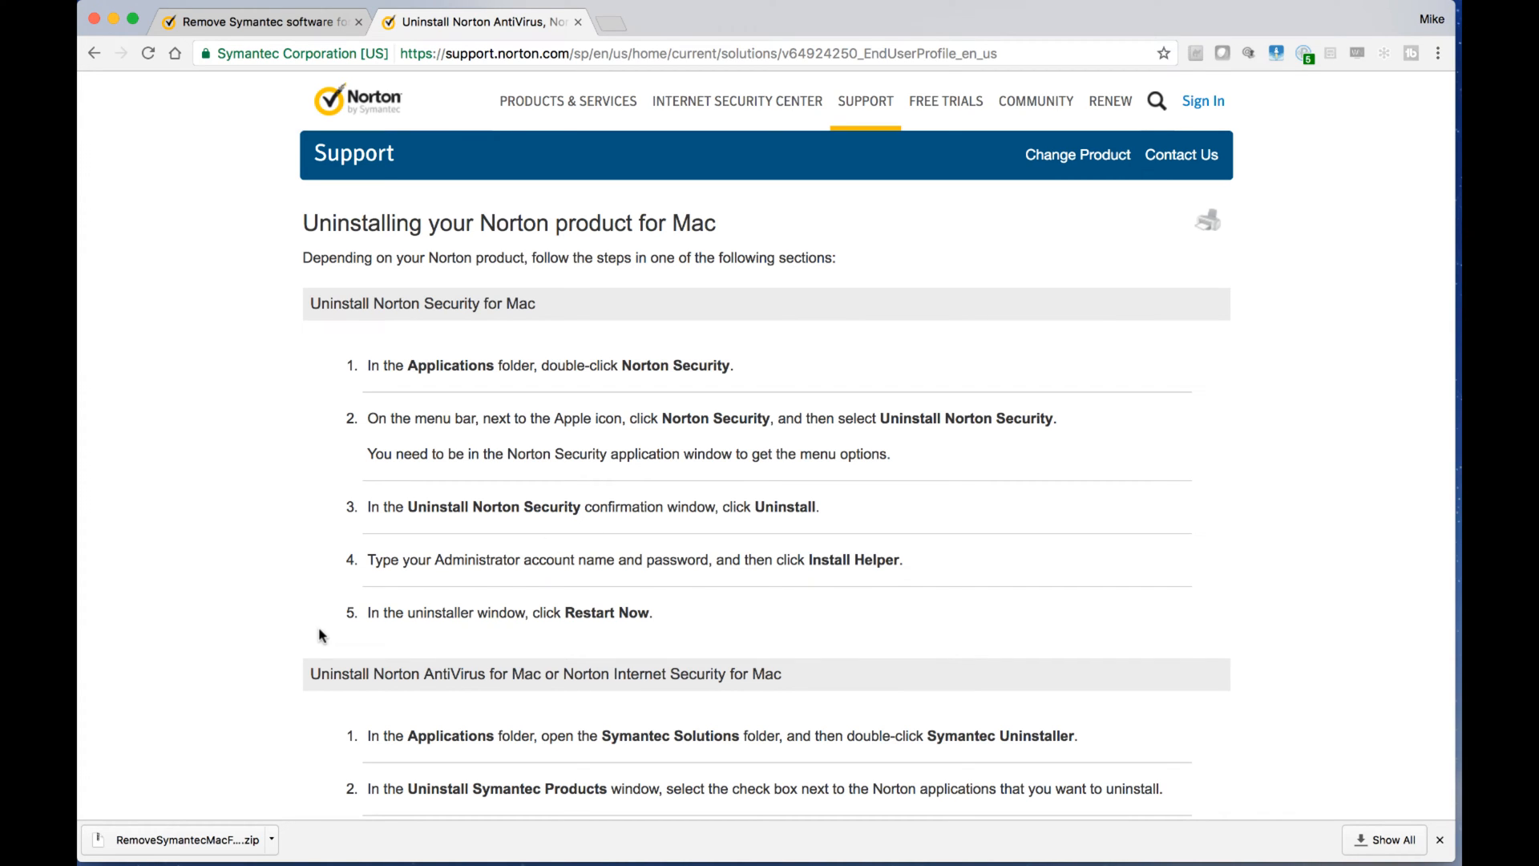
mouse_move(530, 436)
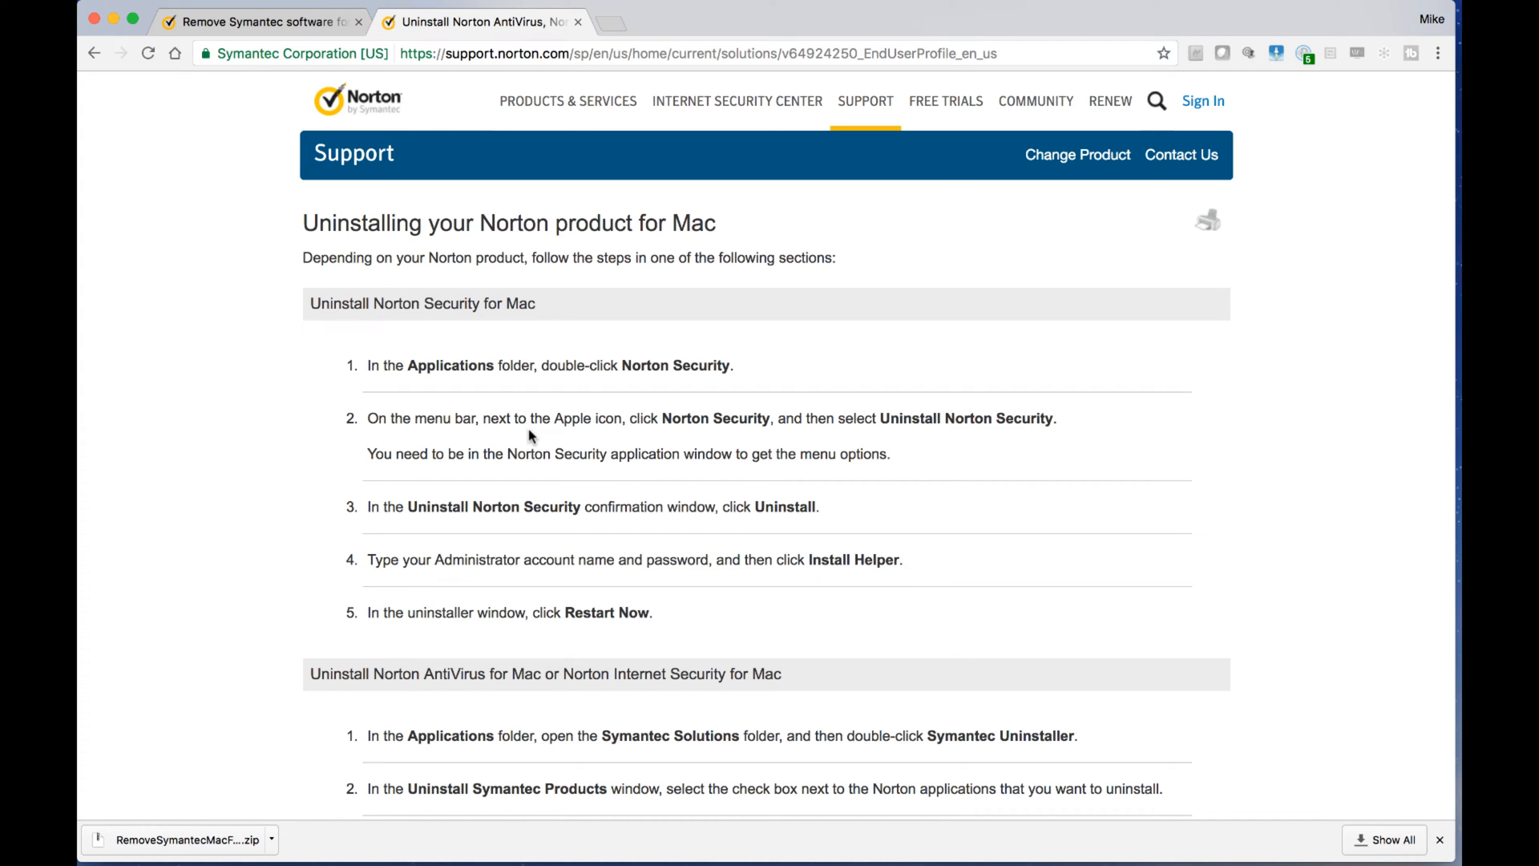
mouse_move(454, 401)
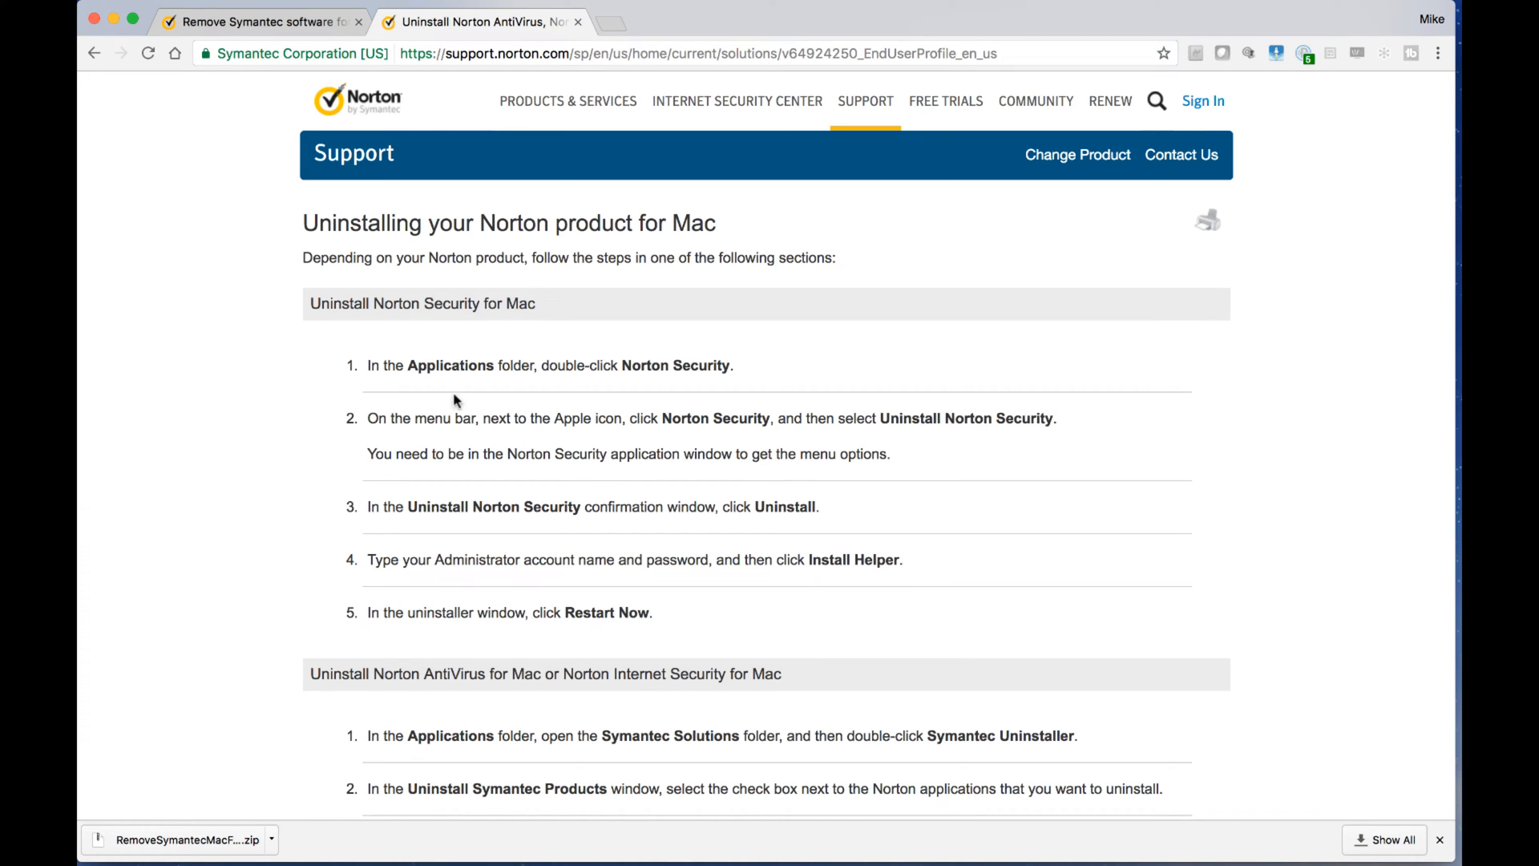
Switch to the 'Remove Symantec software' article describing RemoveSymantecMacFiles
click(259, 21)
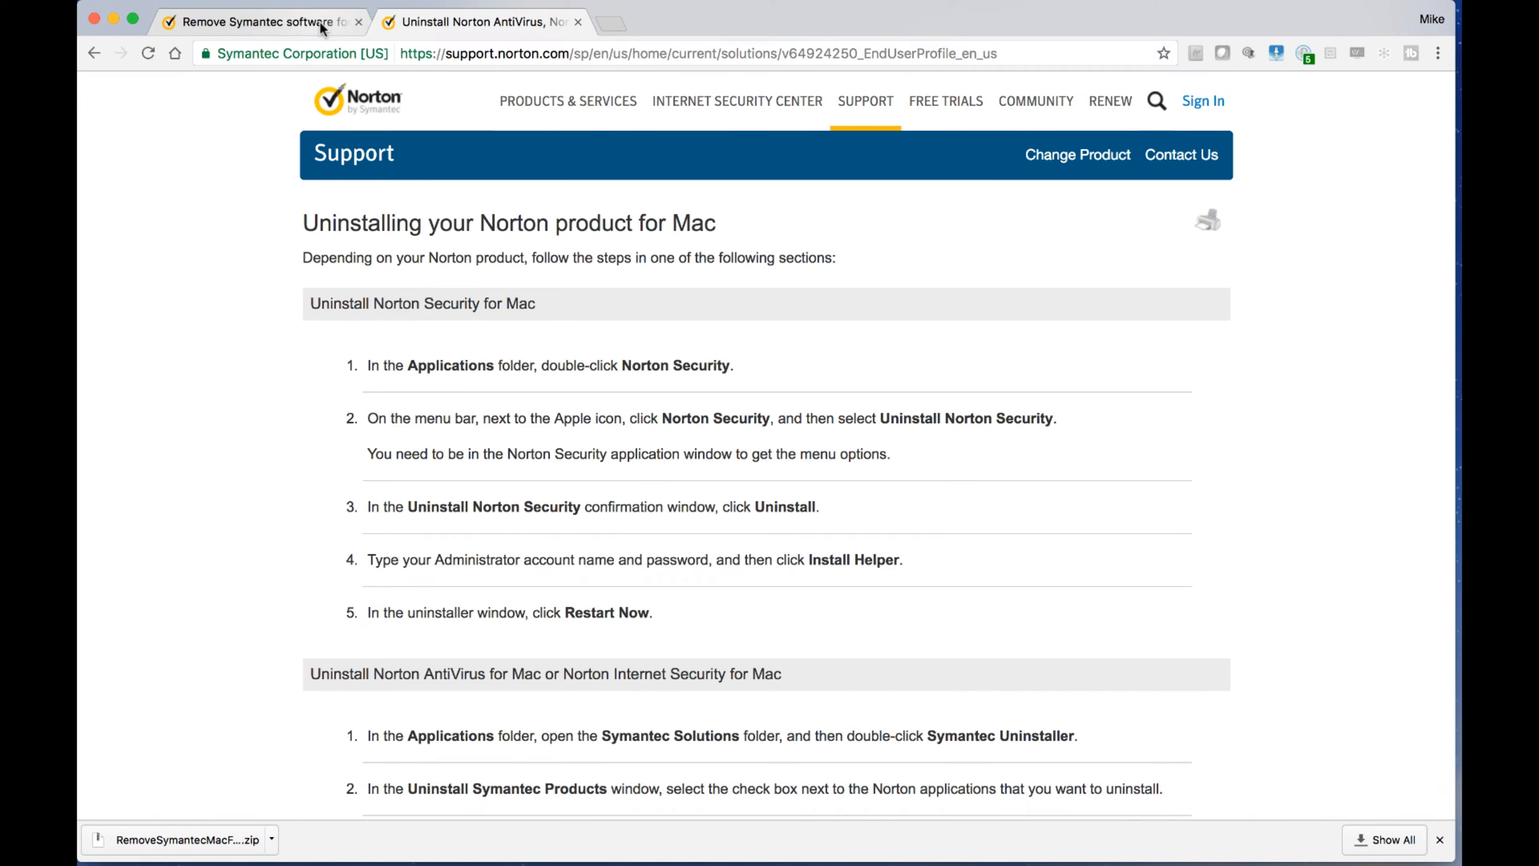
click(259, 21)
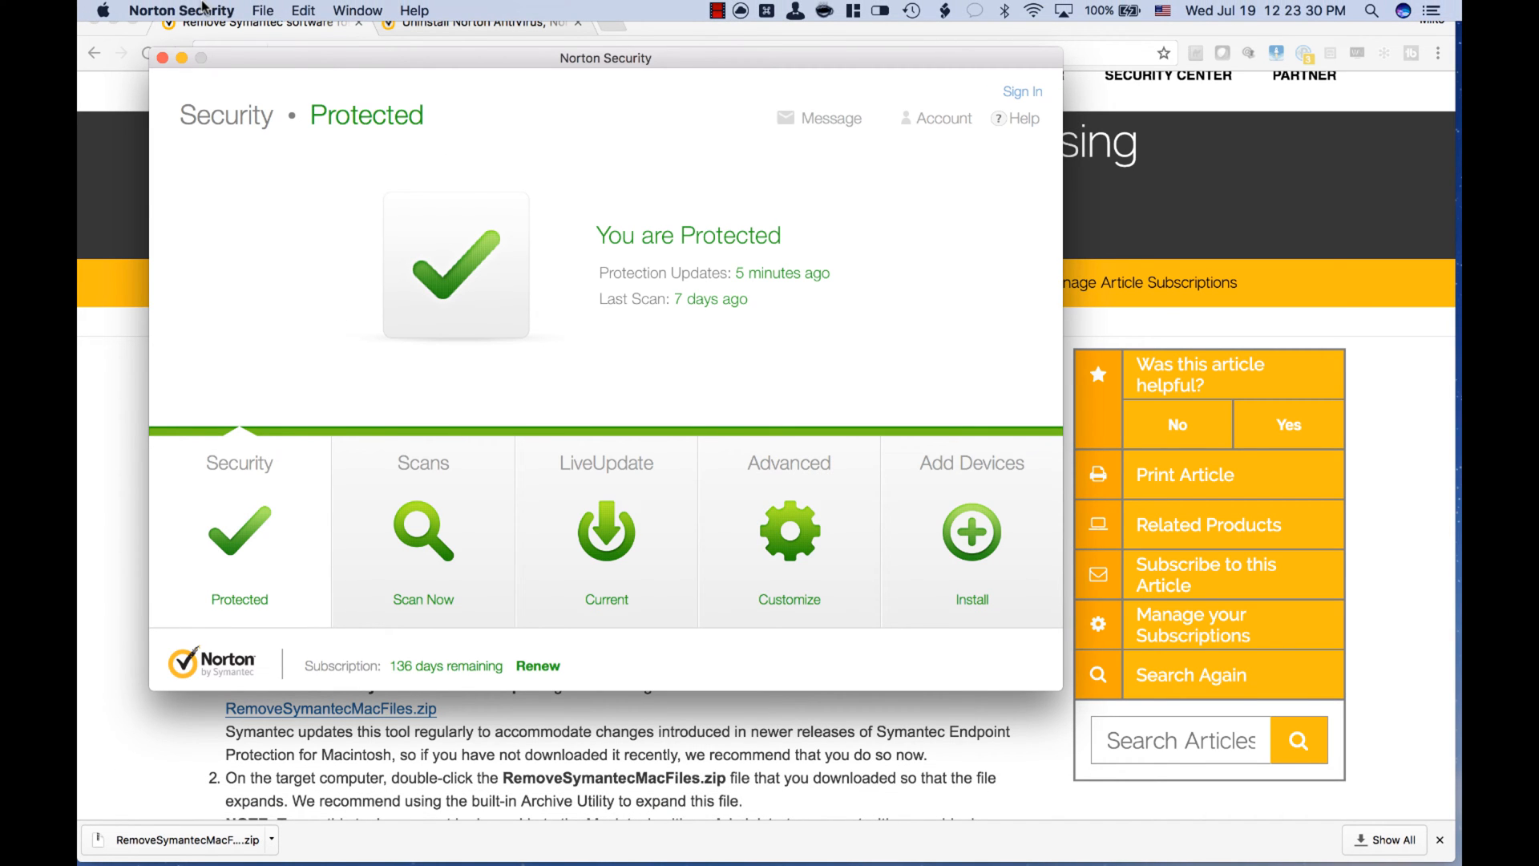
Uninstall Norton Security, confirming removal and authorising the helper tool with the admin password
click(102, 10)
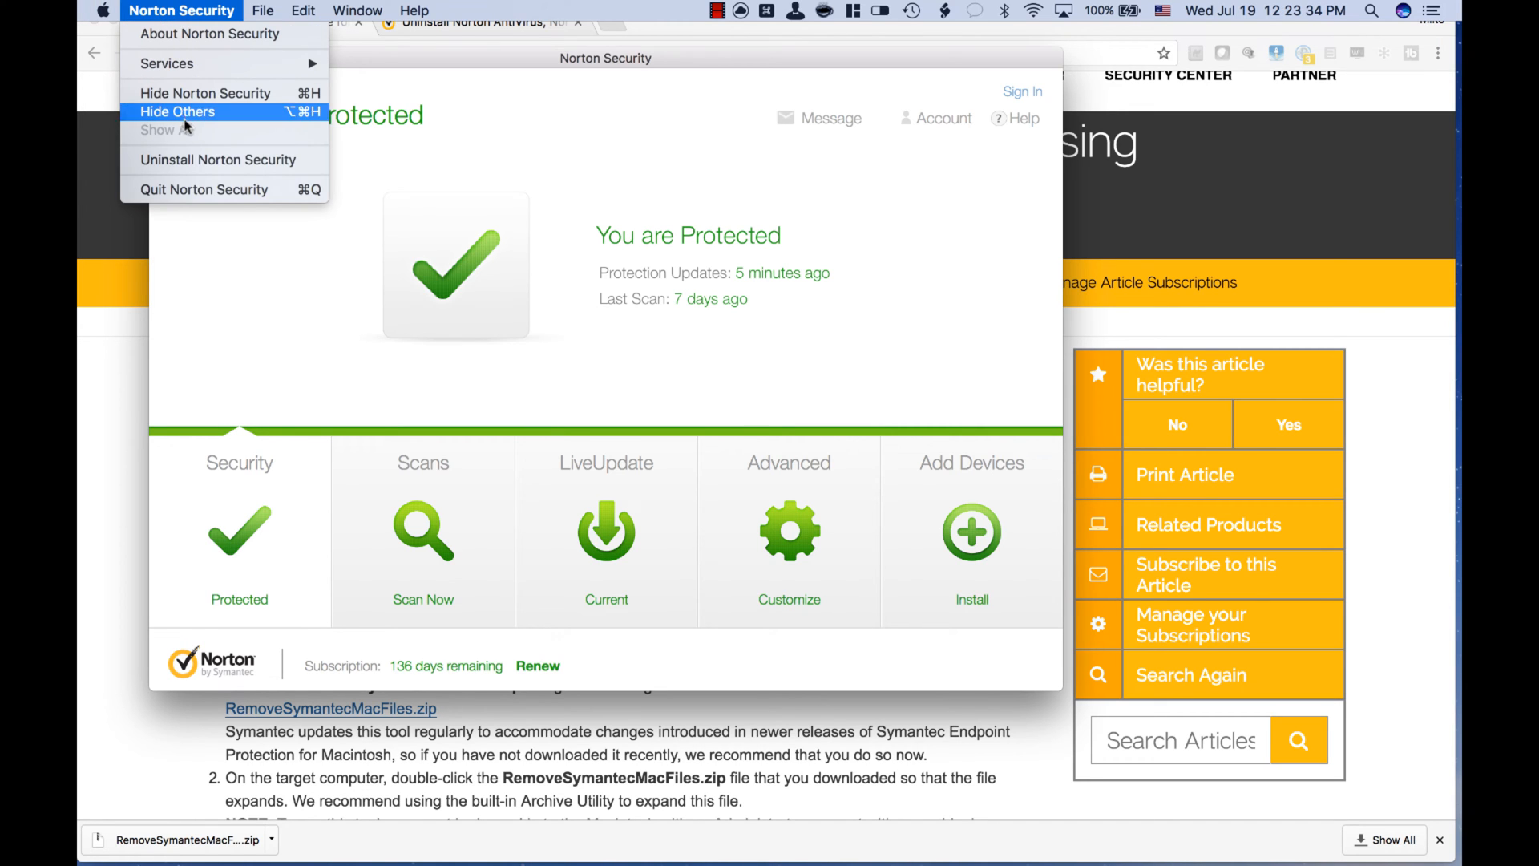
click(217, 159)
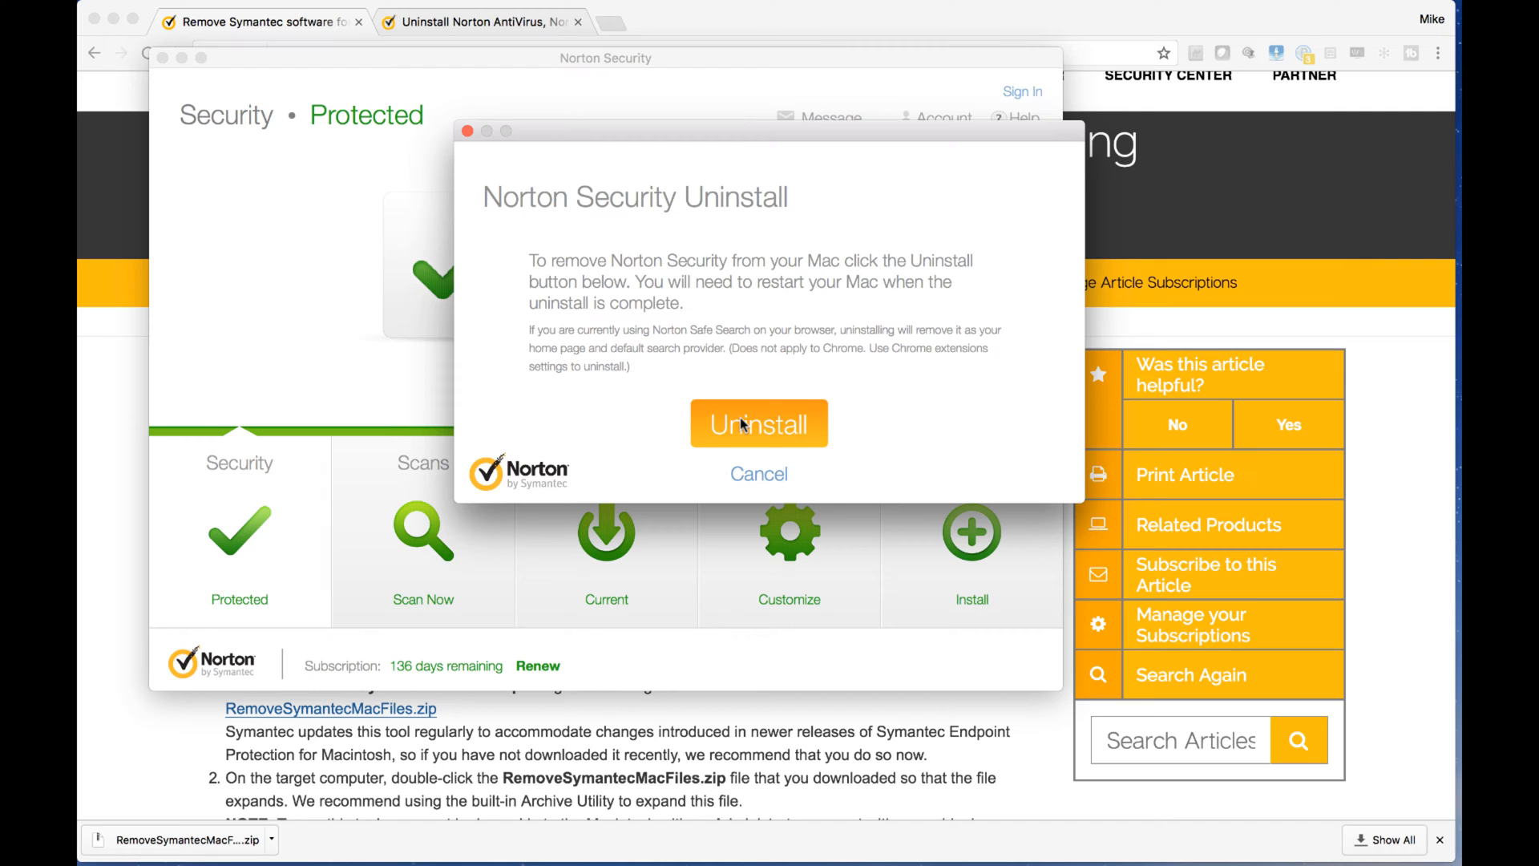
mouse_move(763, 370)
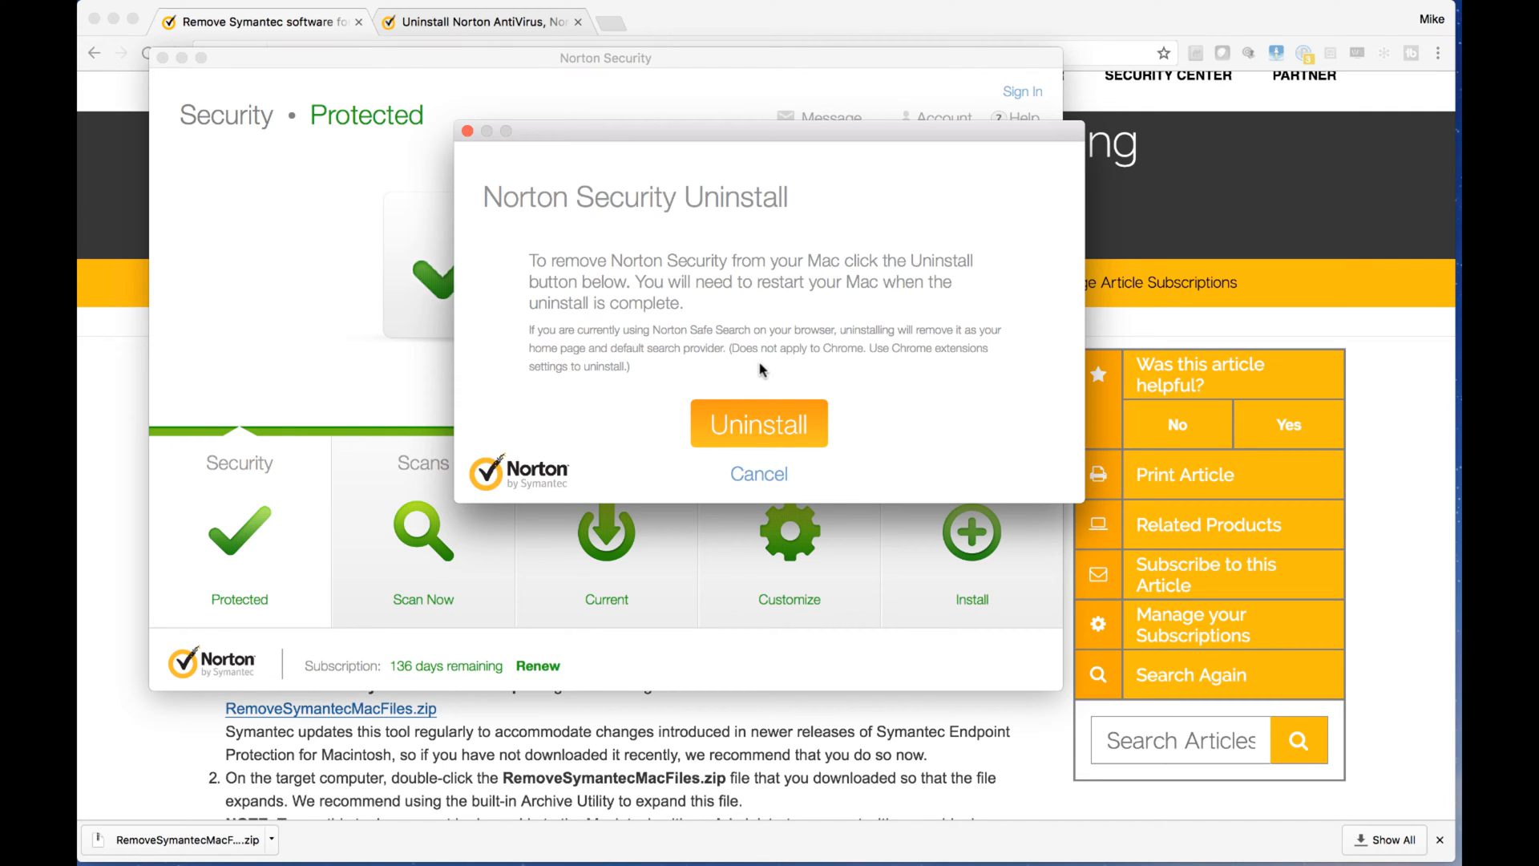
mouse_move(895, 373)
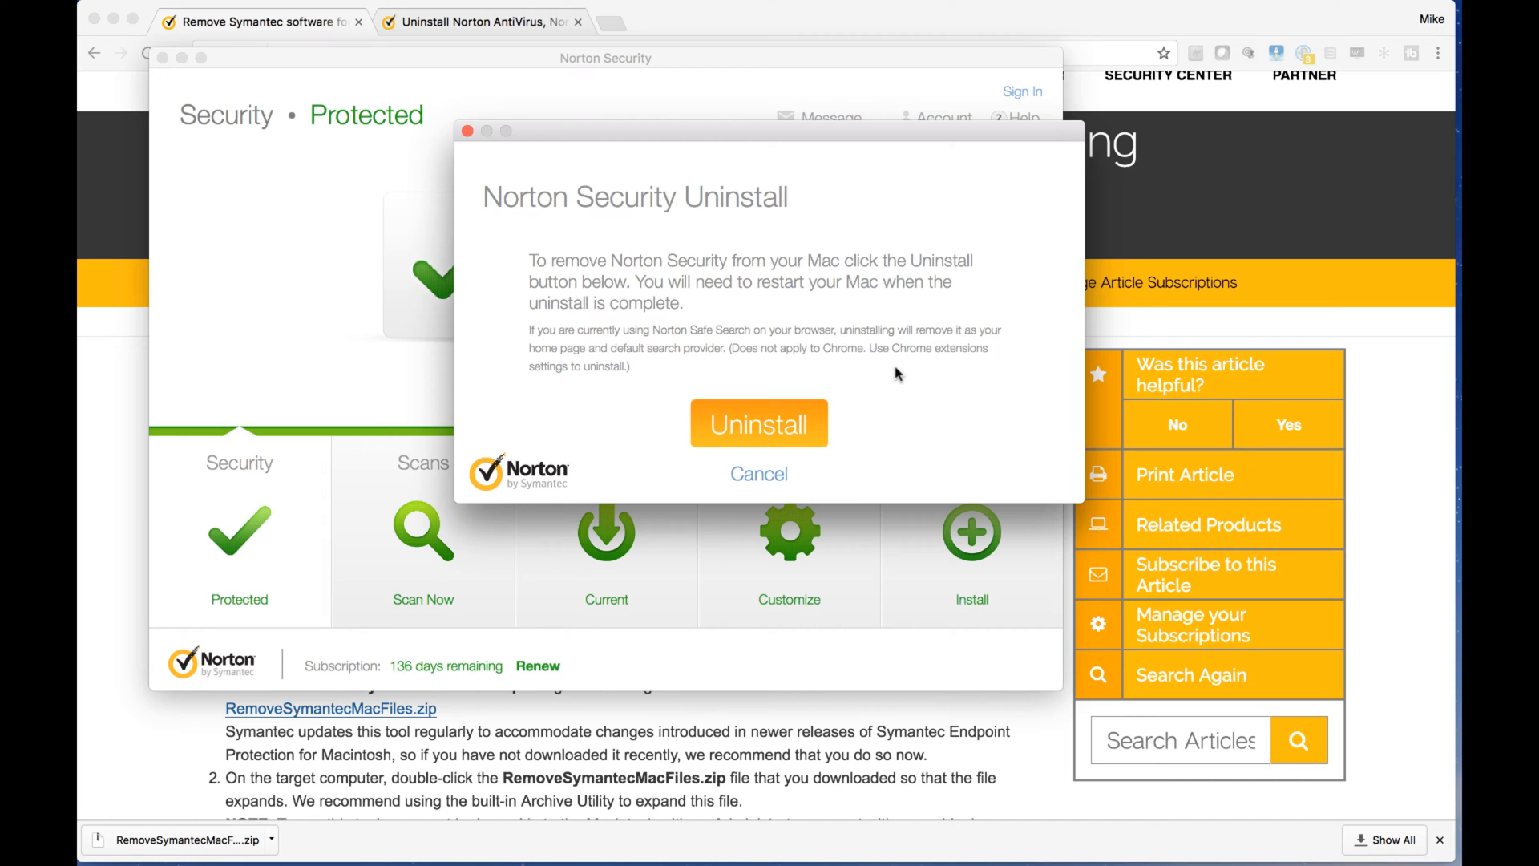
click(757, 423)
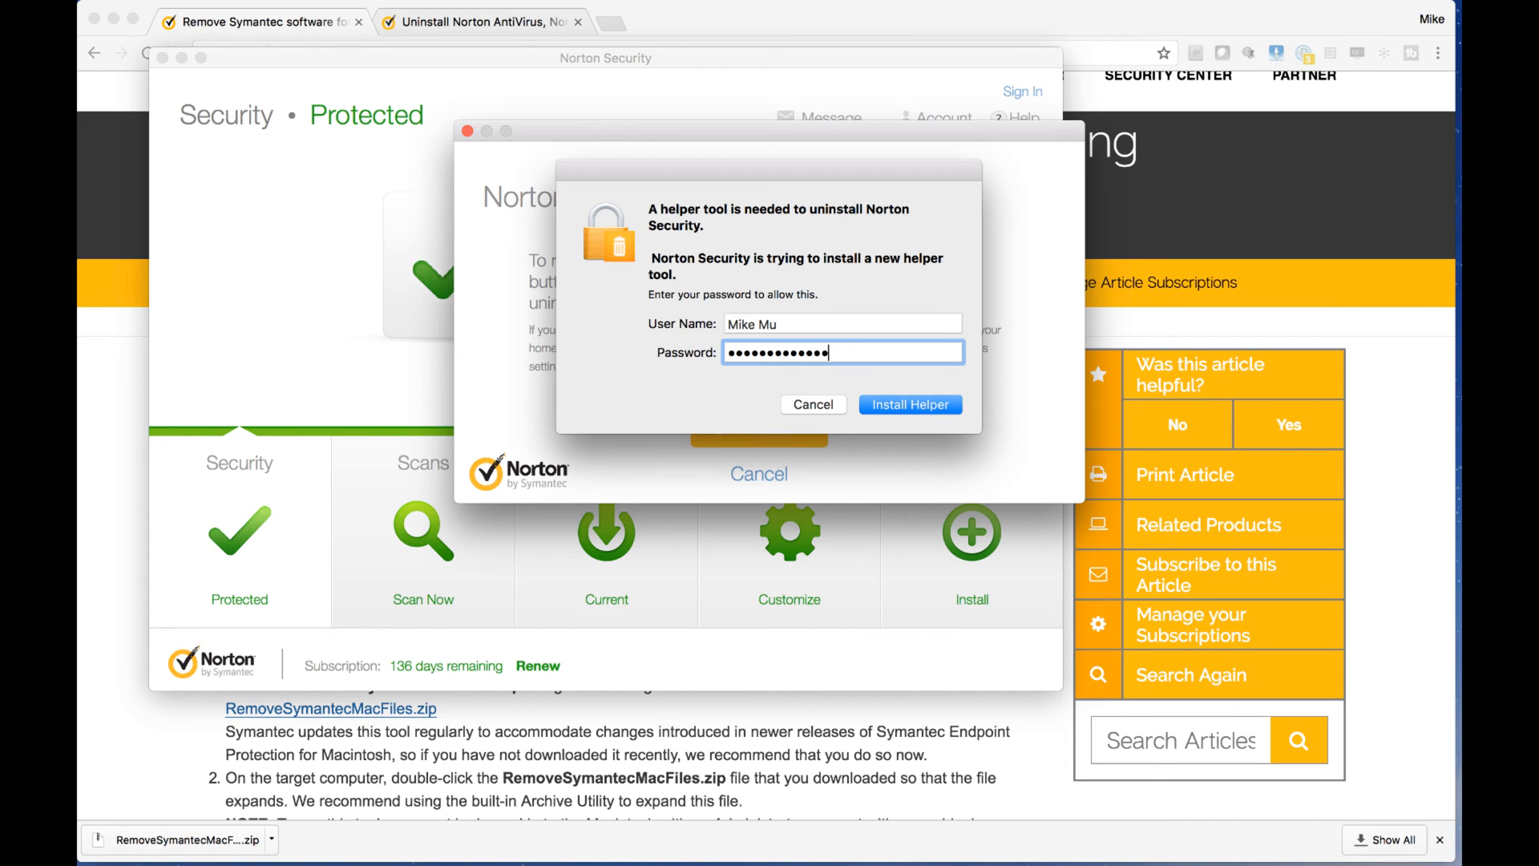
click(909, 404)
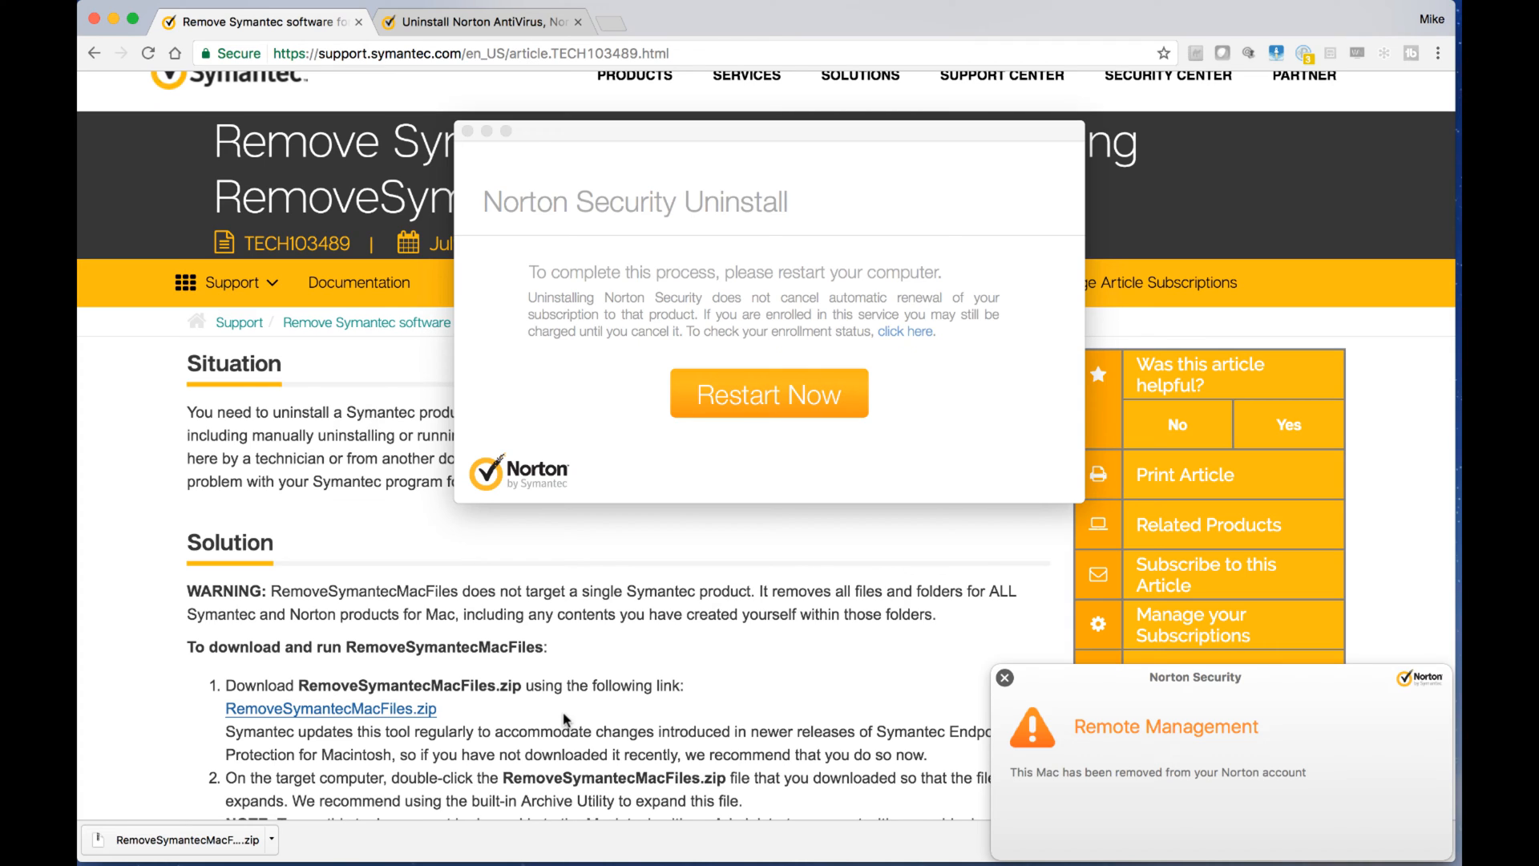
mouse_move(796, 675)
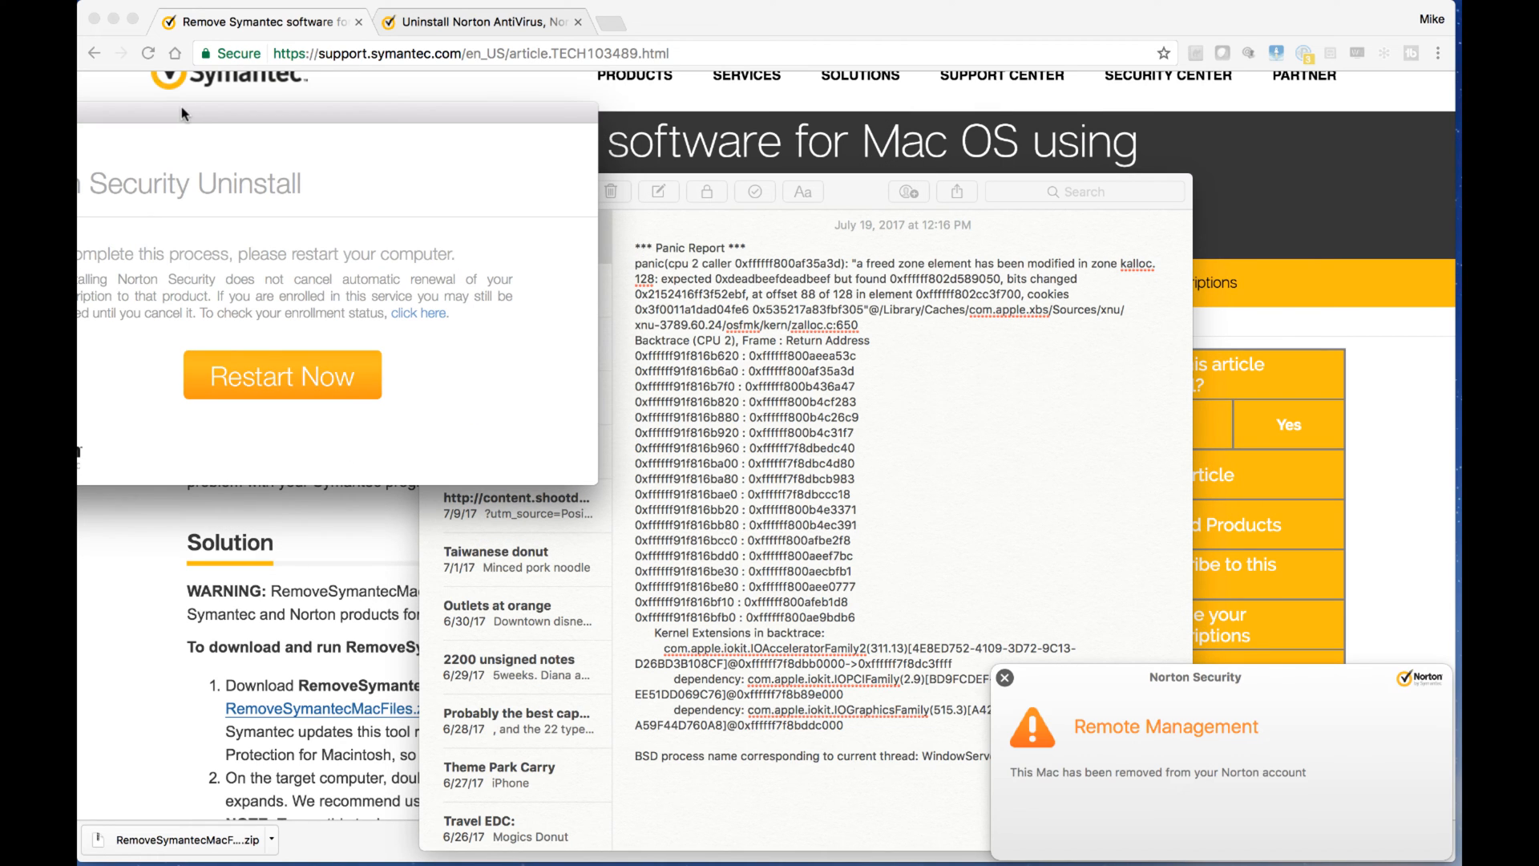
mouse_move(743, 323)
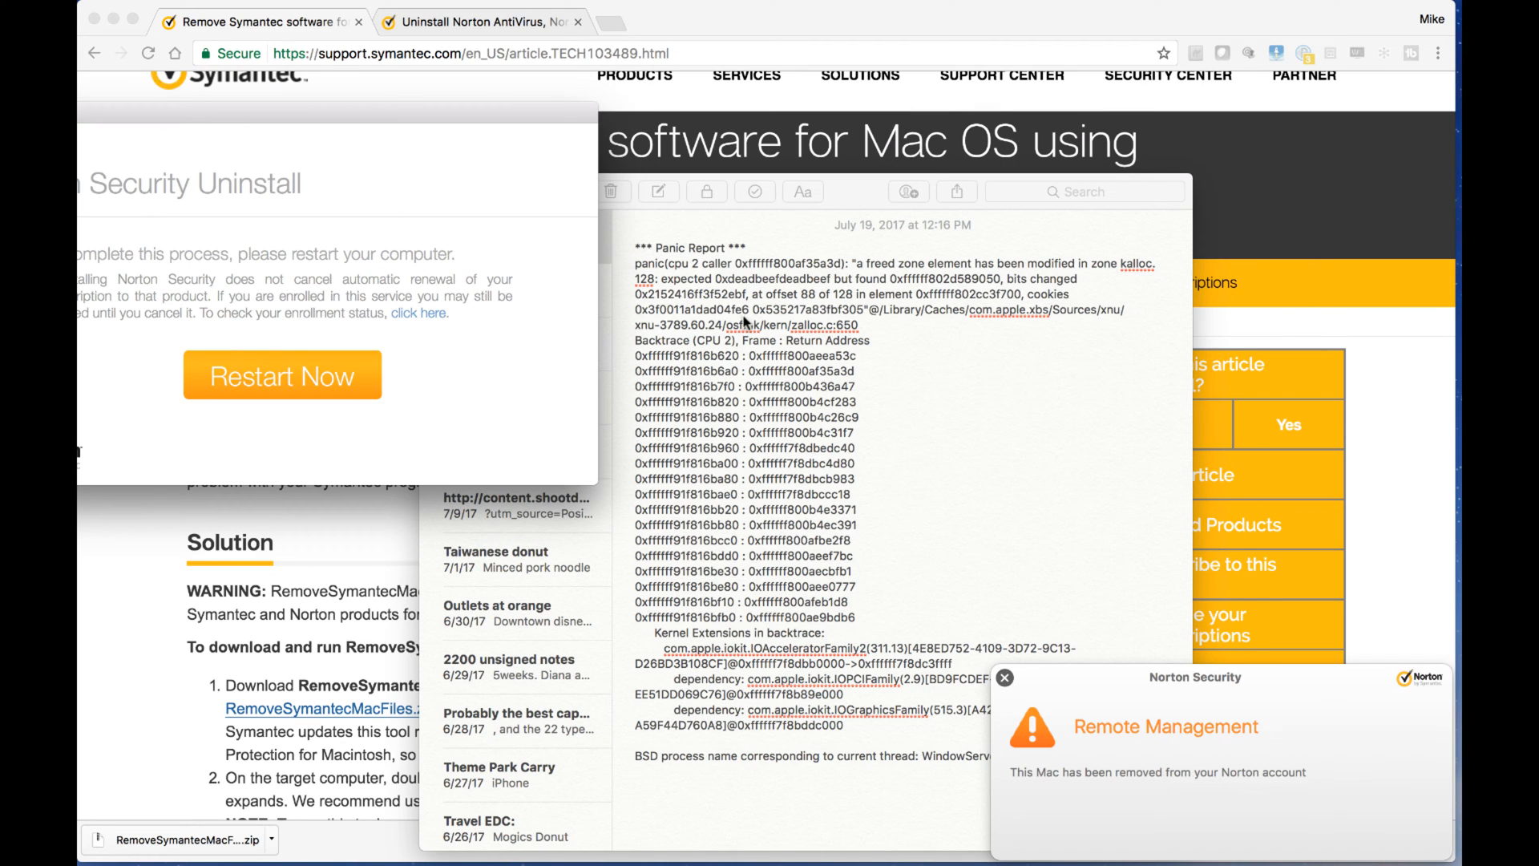
mouse_move(770, 373)
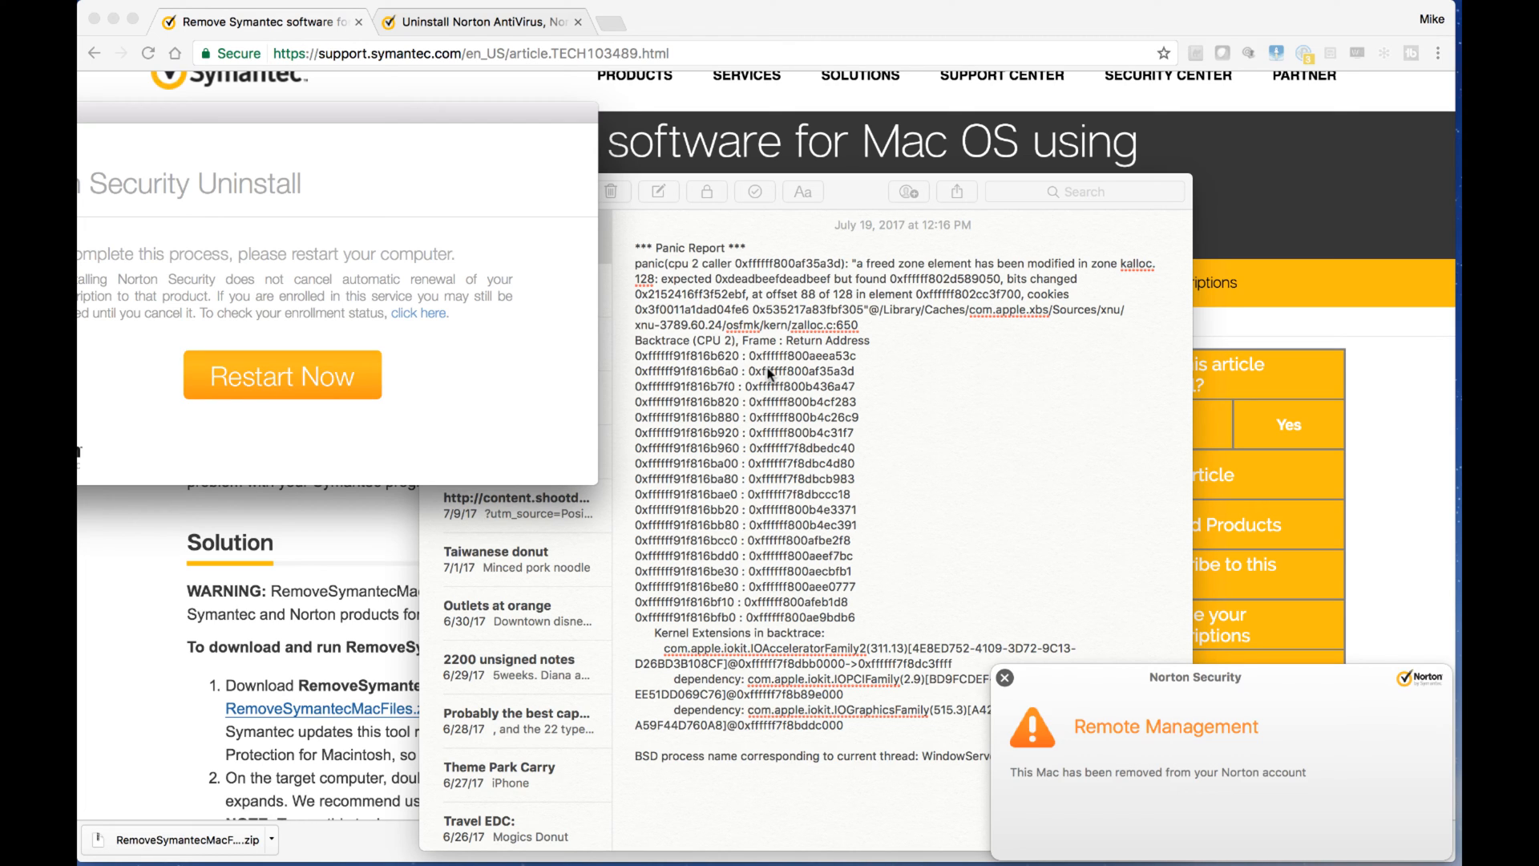
mouse_move(832, 502)
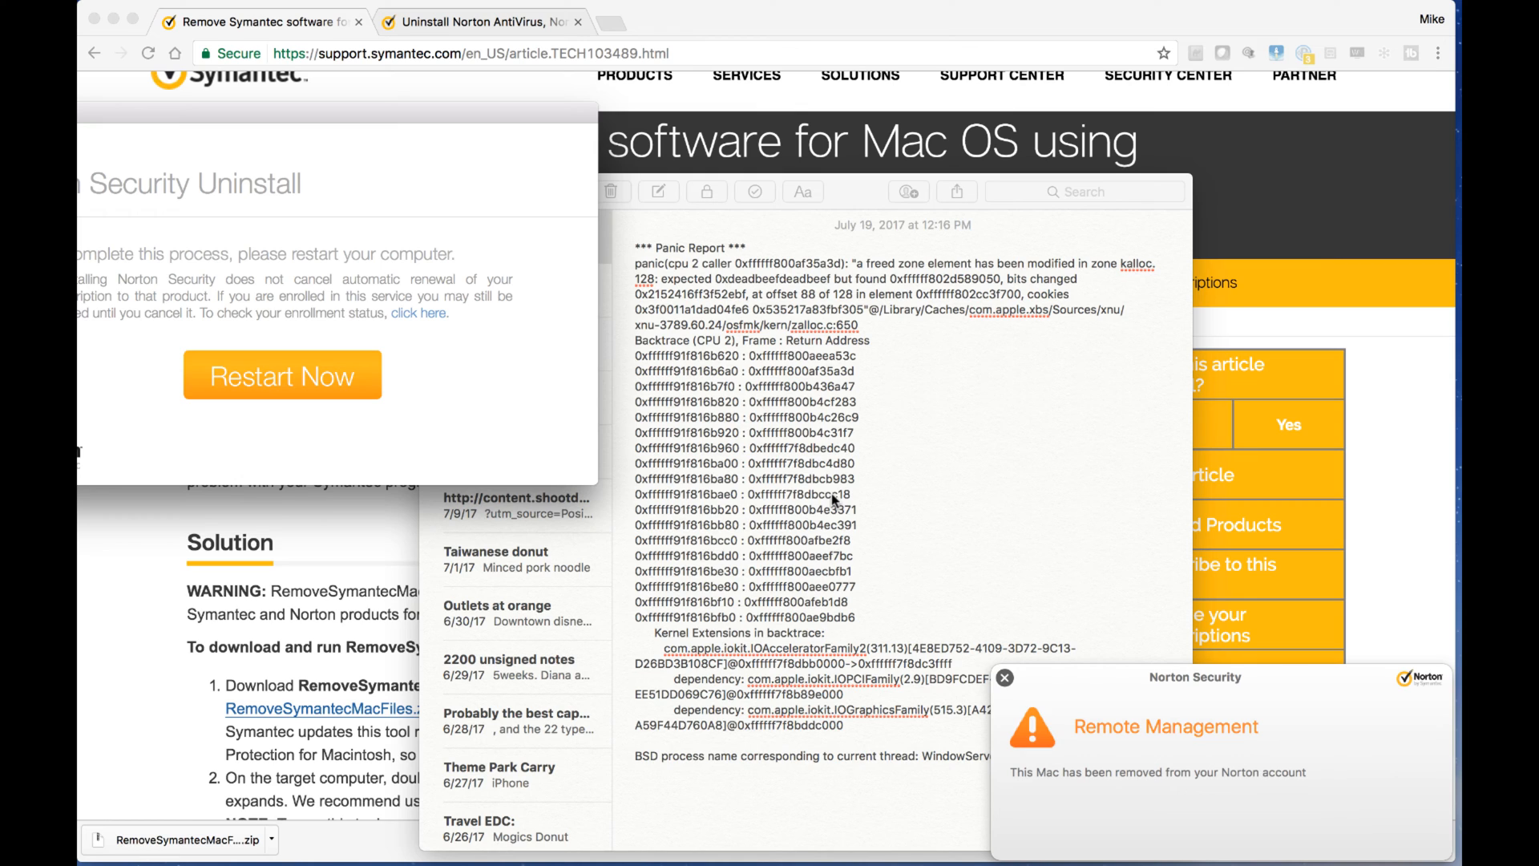
mouse_move(779, 561)
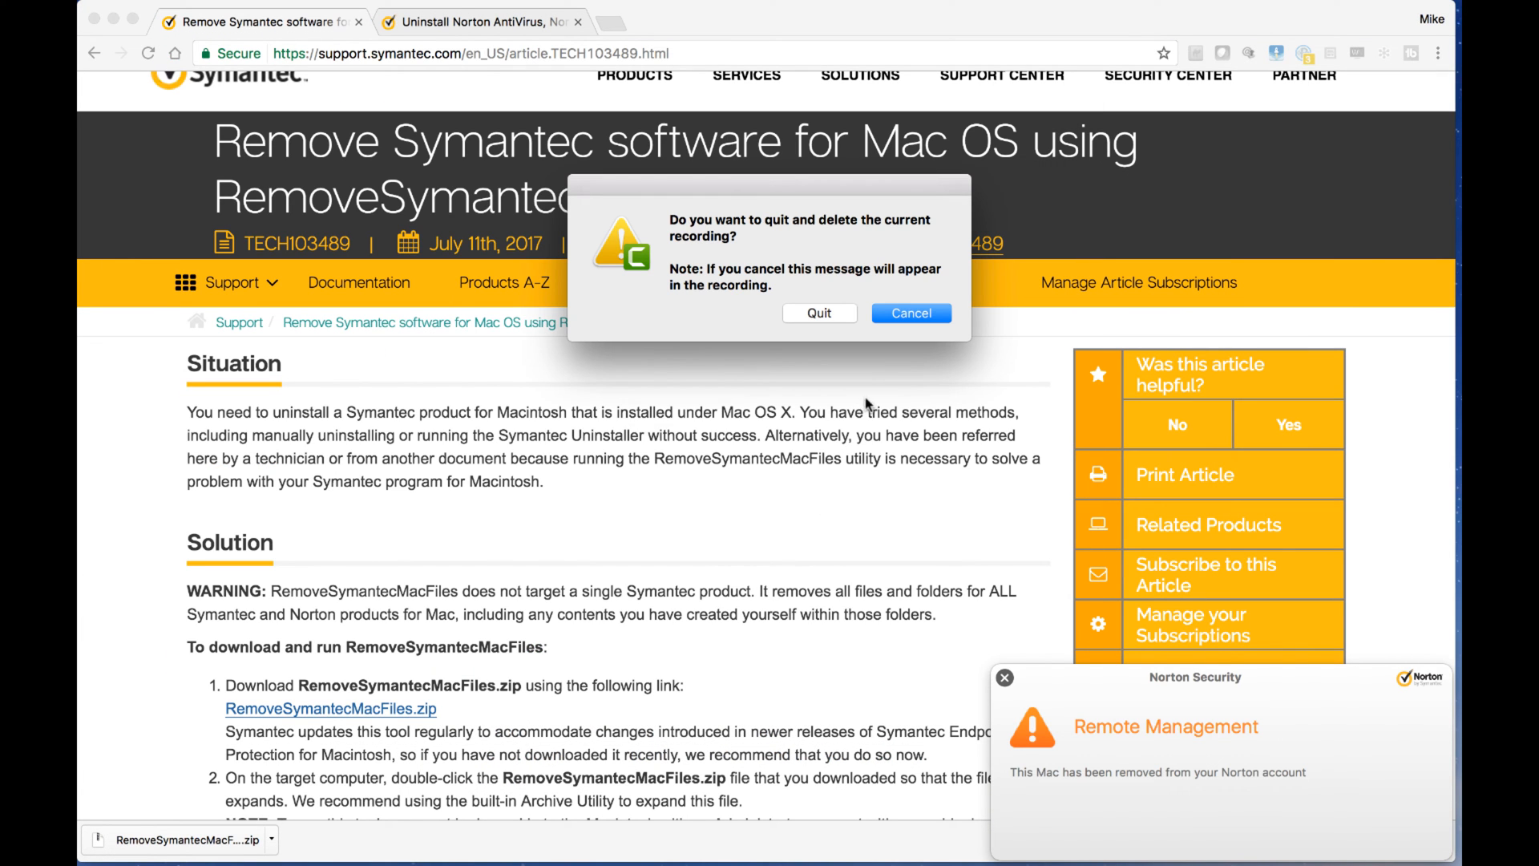
mouse_move(836, 322)
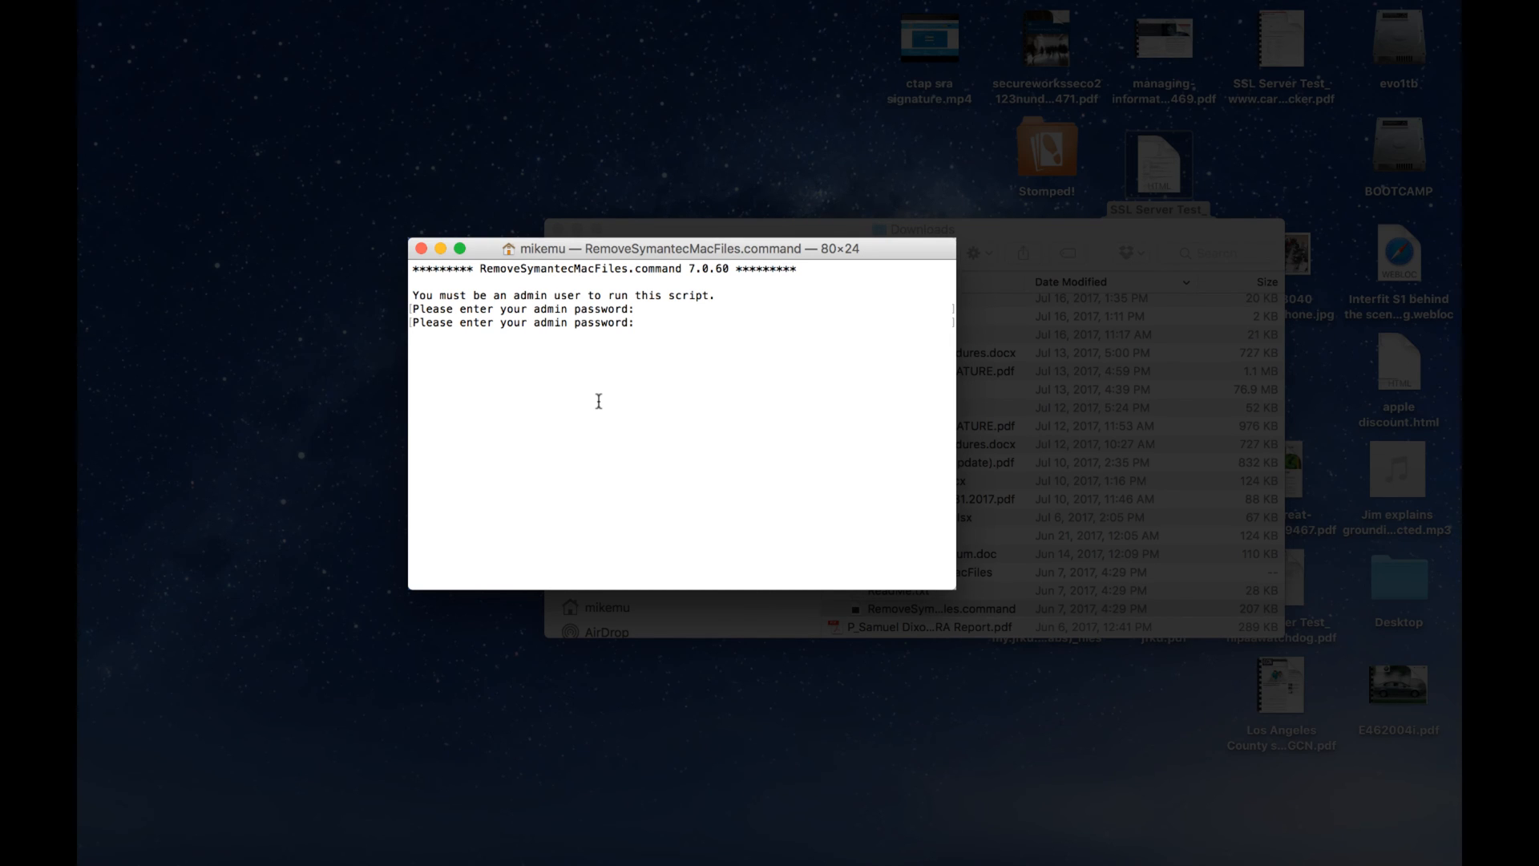
mouse_move(836, 346)
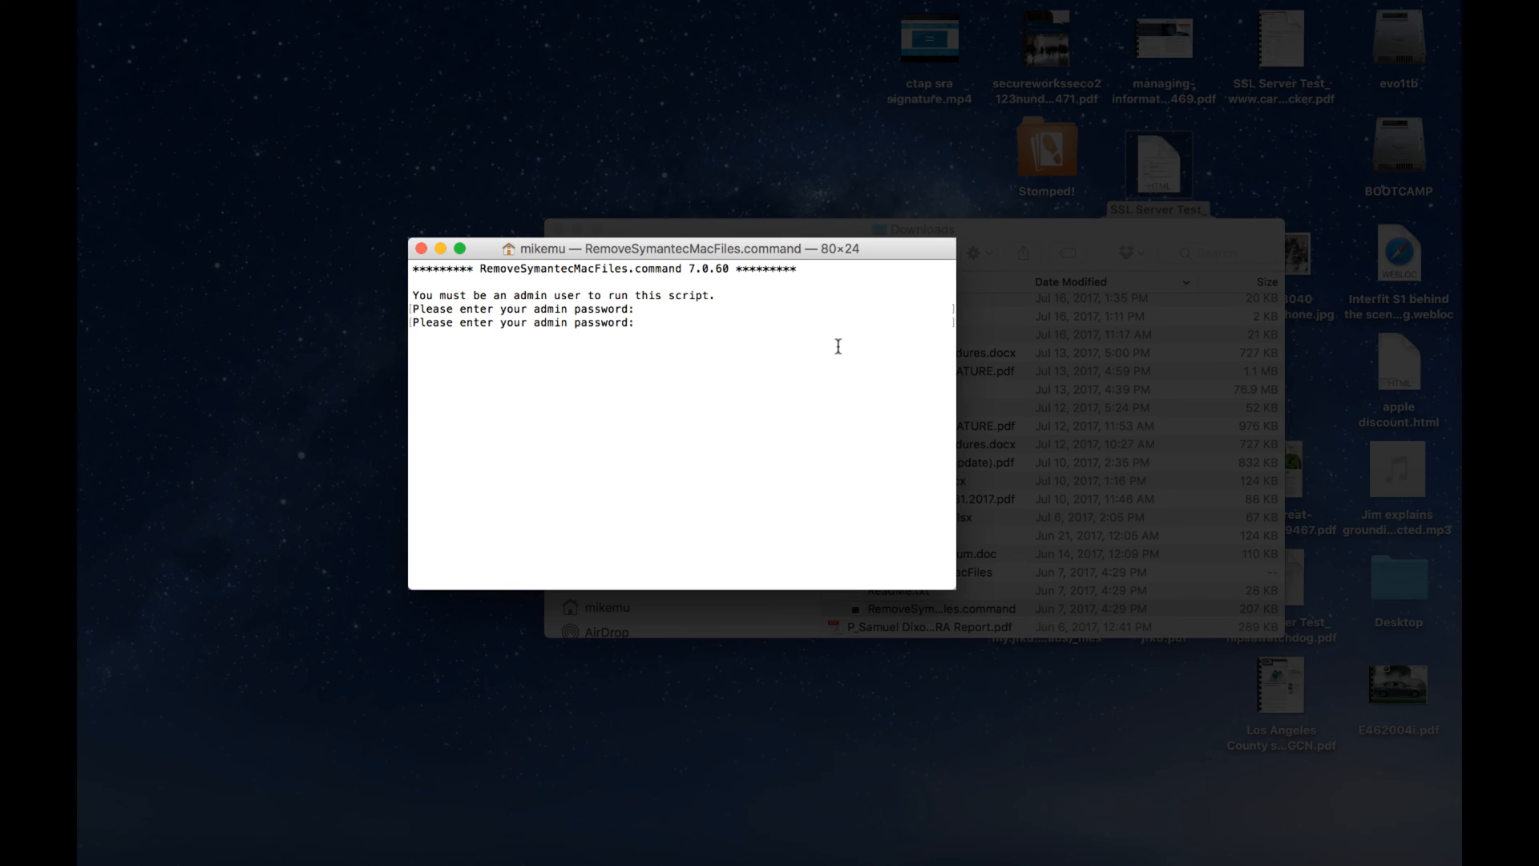
mouse_move(1049, 237)
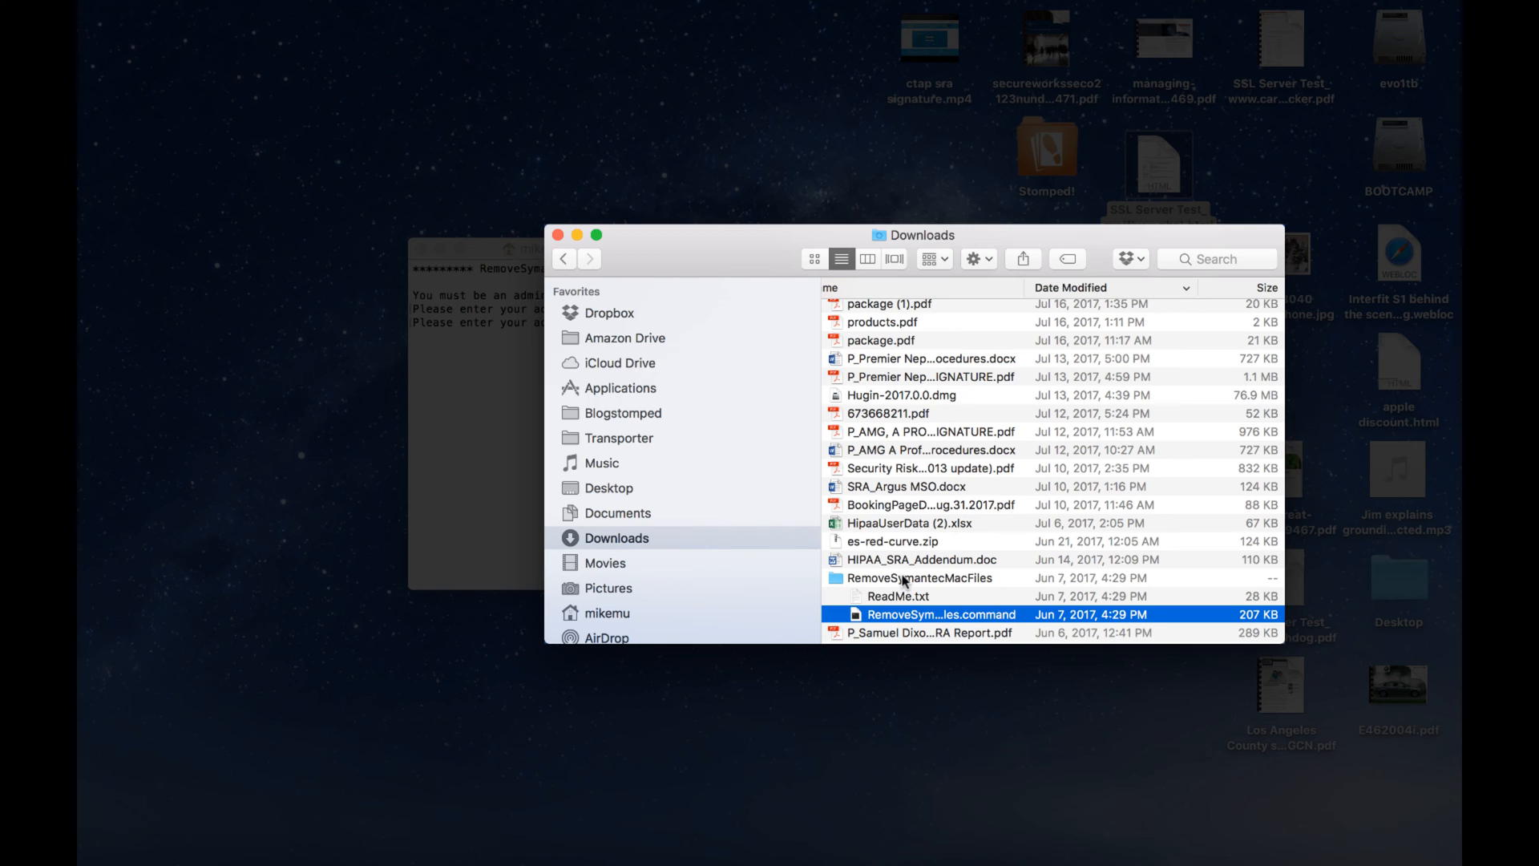
Expand RemoveSymantecMacFiles in Downloads and bring up RemoveSymantecMacFiles.command's context menu
click(918, 578)
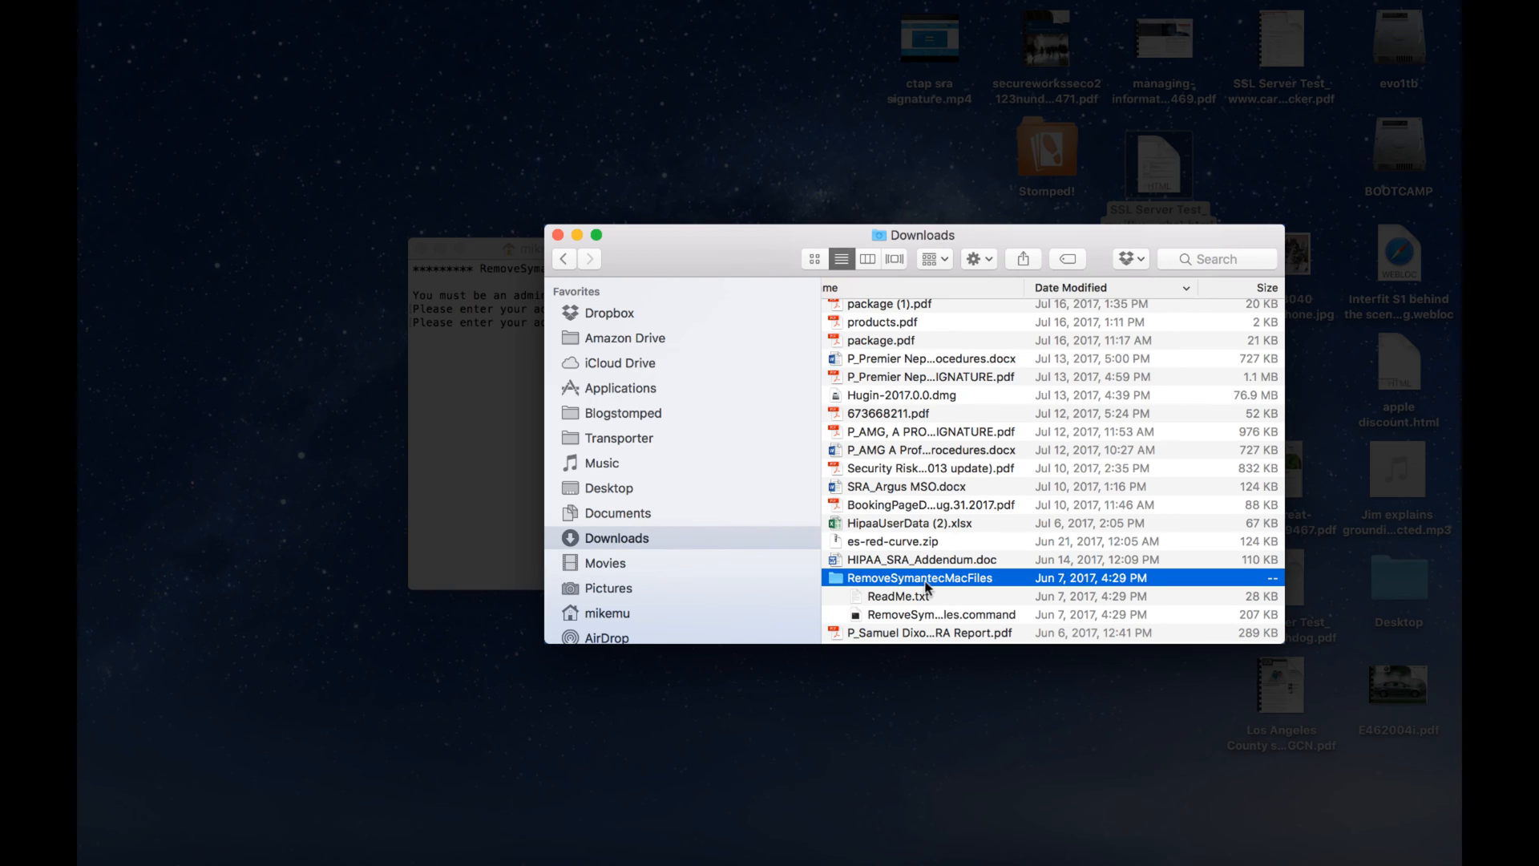
mouse_move(897, 596)
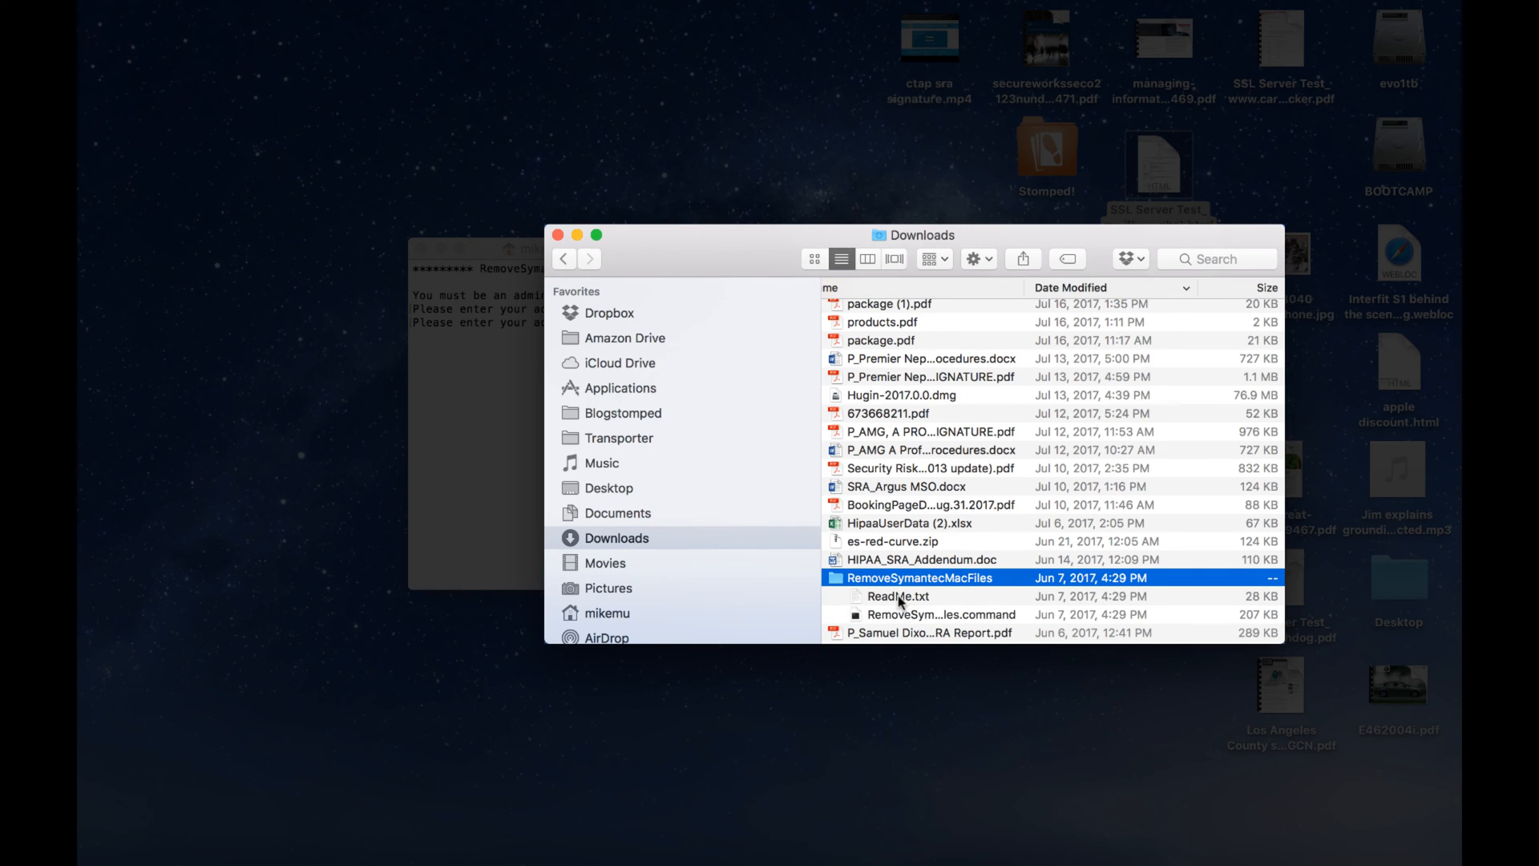
click(940, 613)
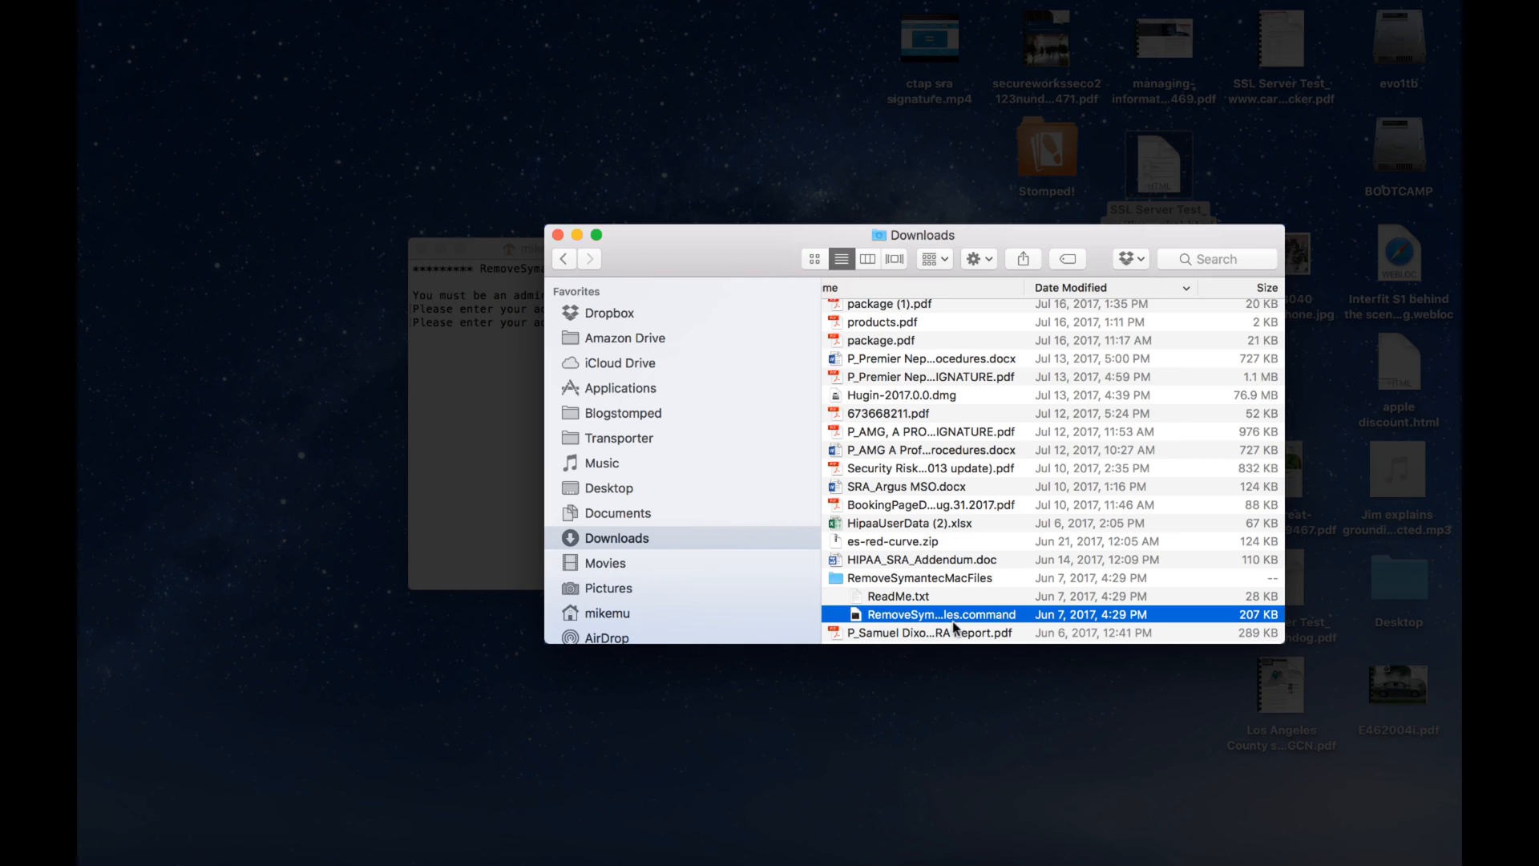
right_click(941, 613)
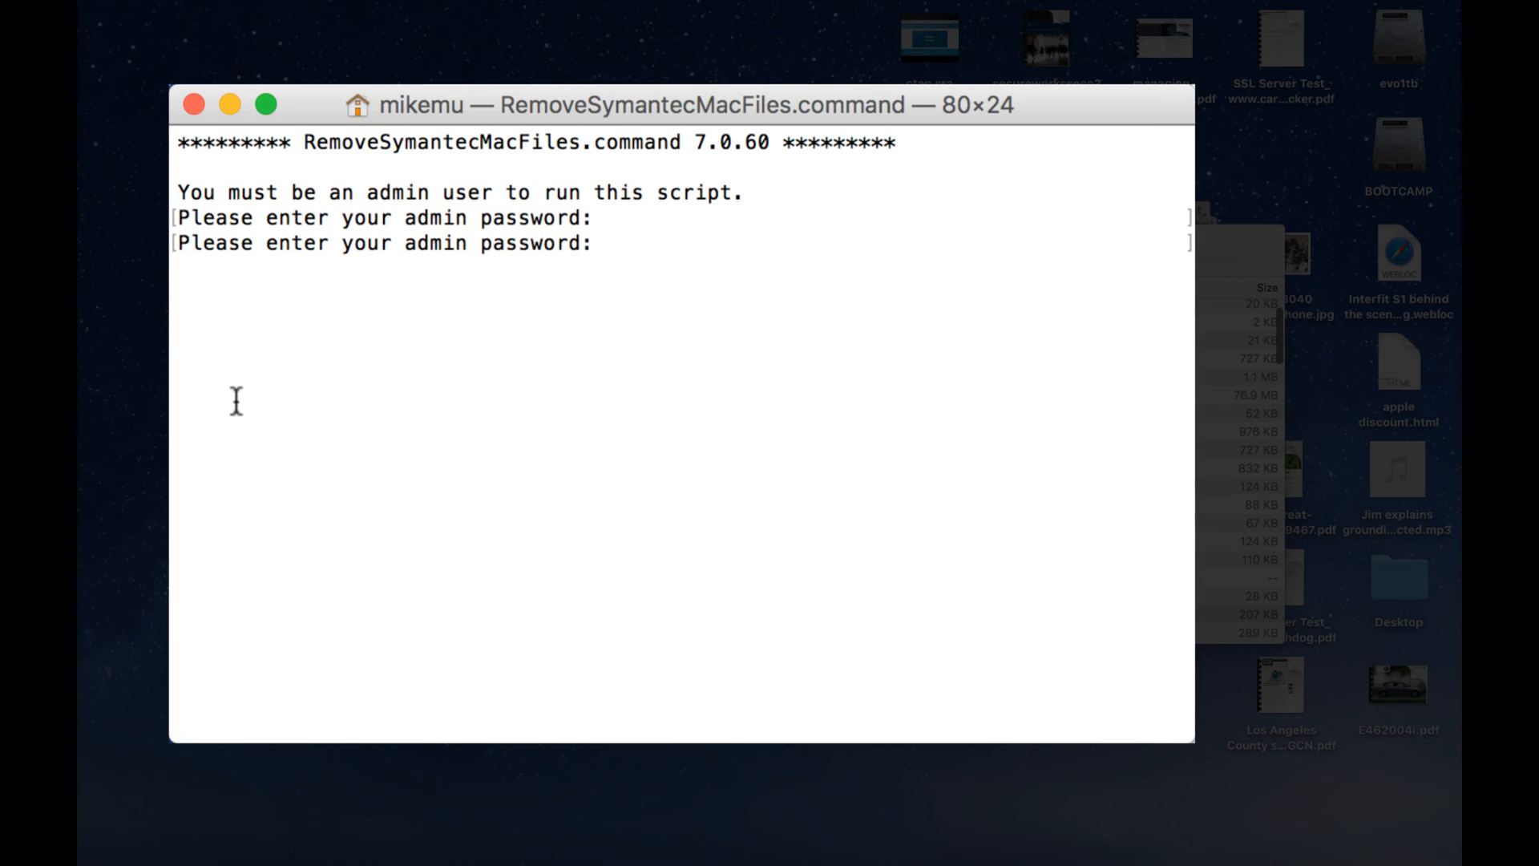
mouse_move(471, 449)
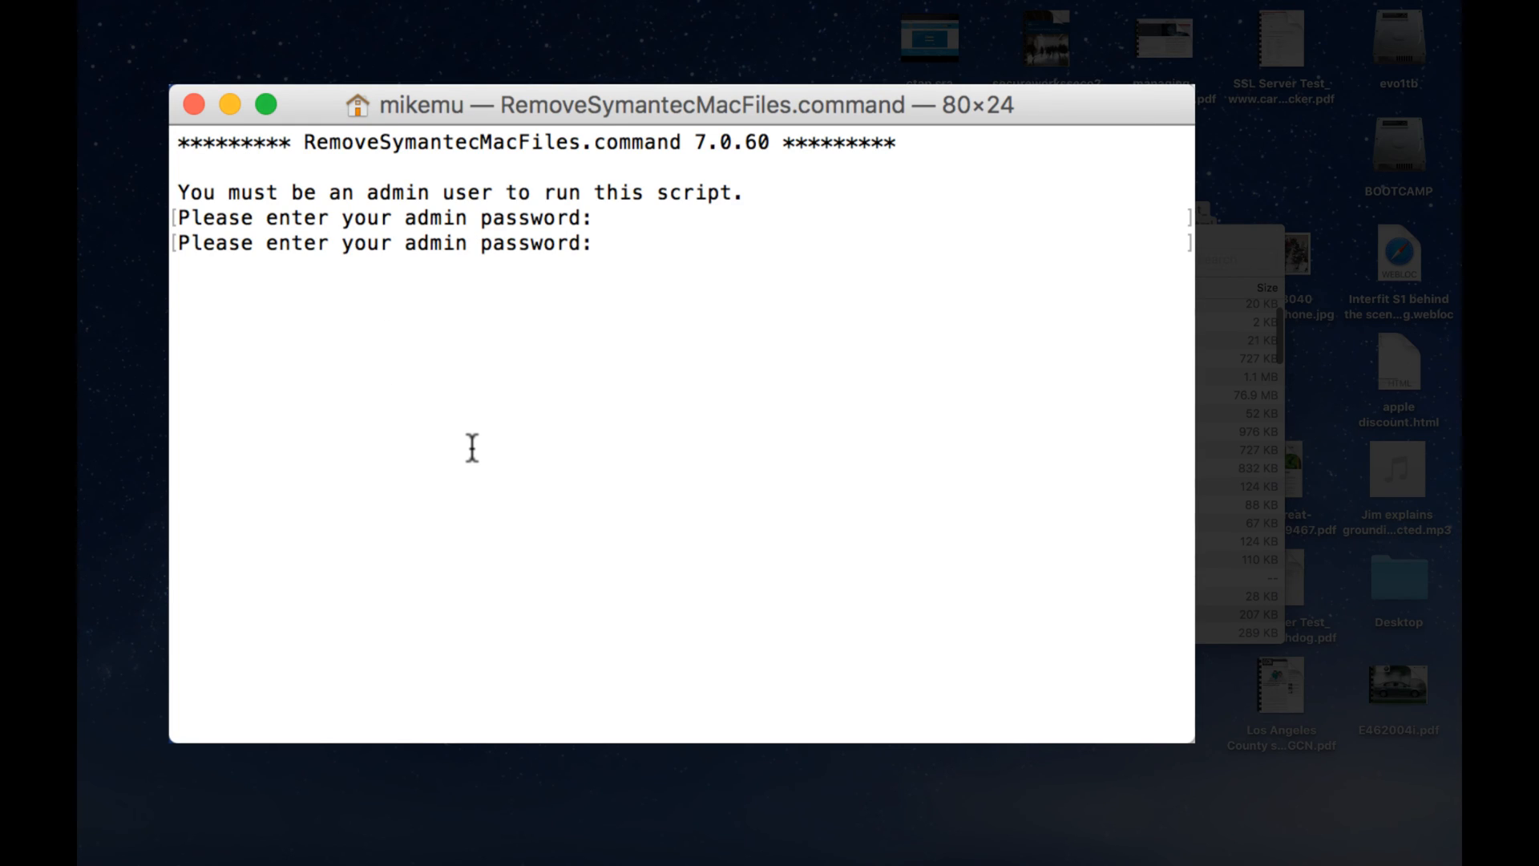
mouse_move(620, 429)
text(1)
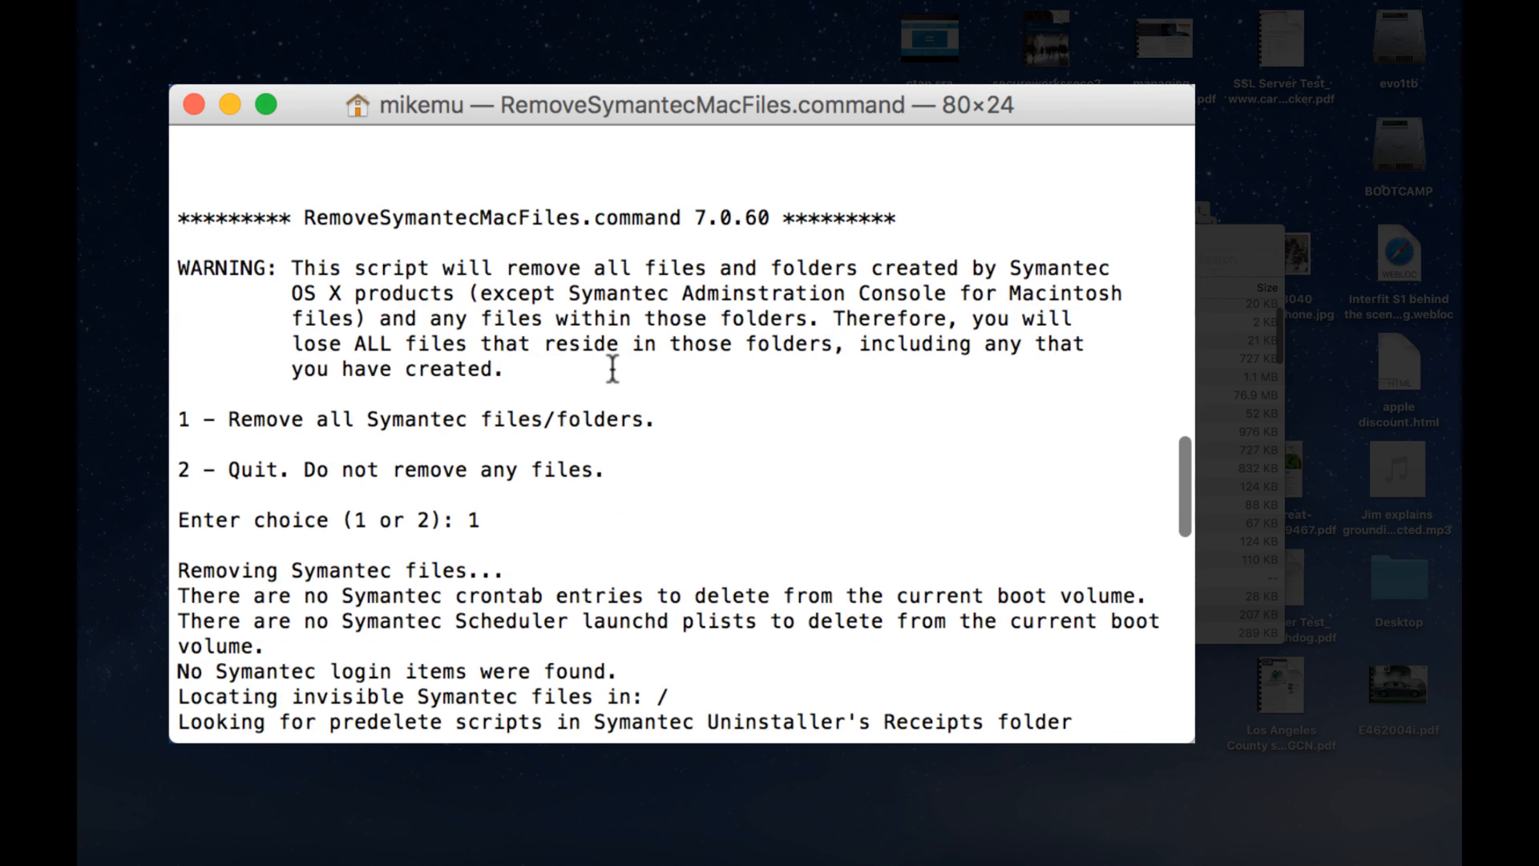
Scroll the Terminal output to check the script's progress and its Symantec process report
scroll(down, 3)
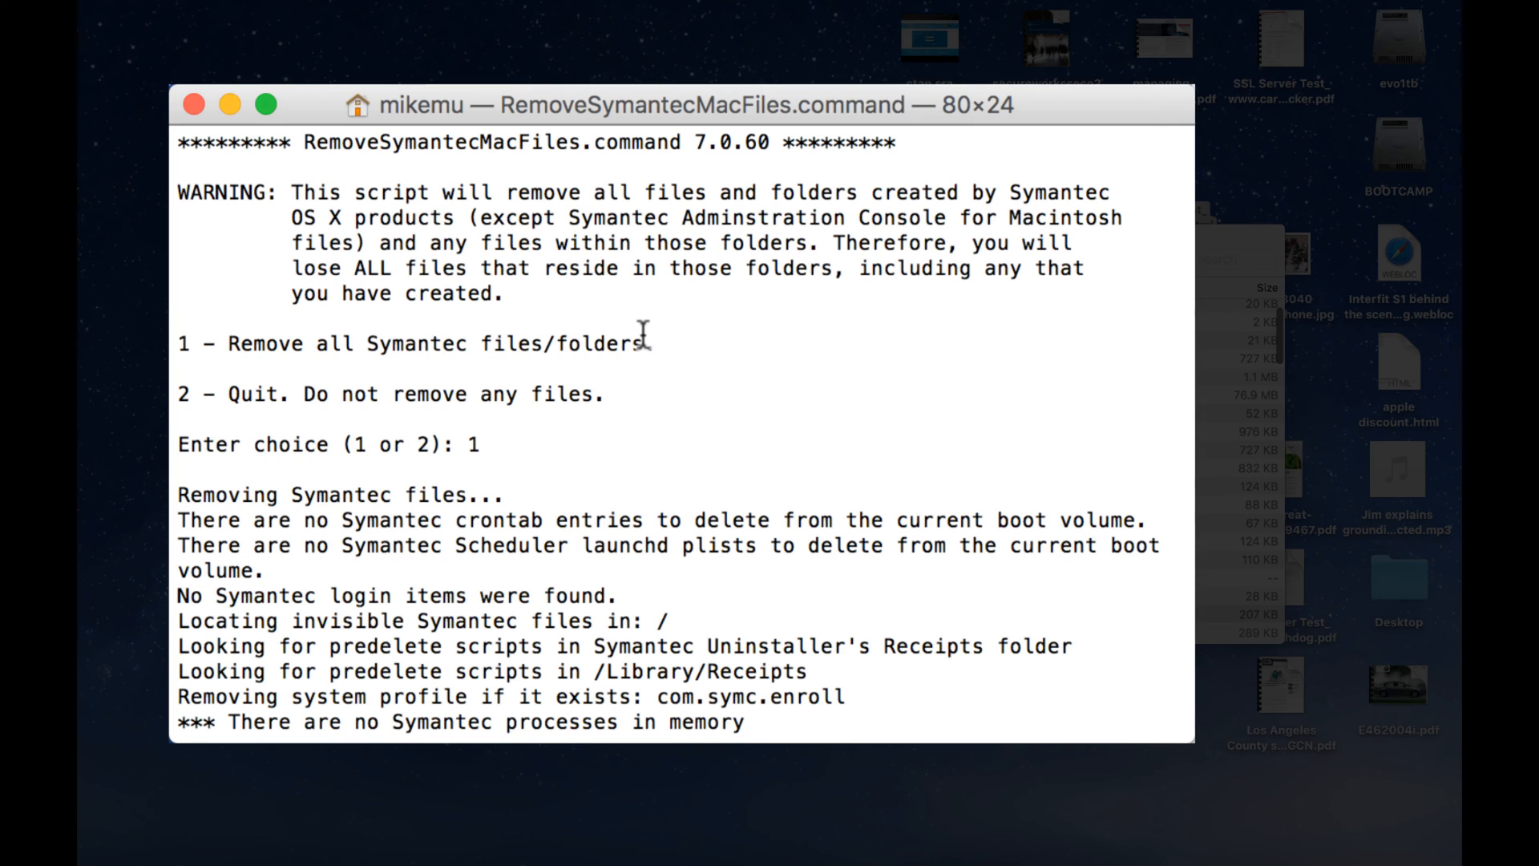
mouse_move(819, 218)
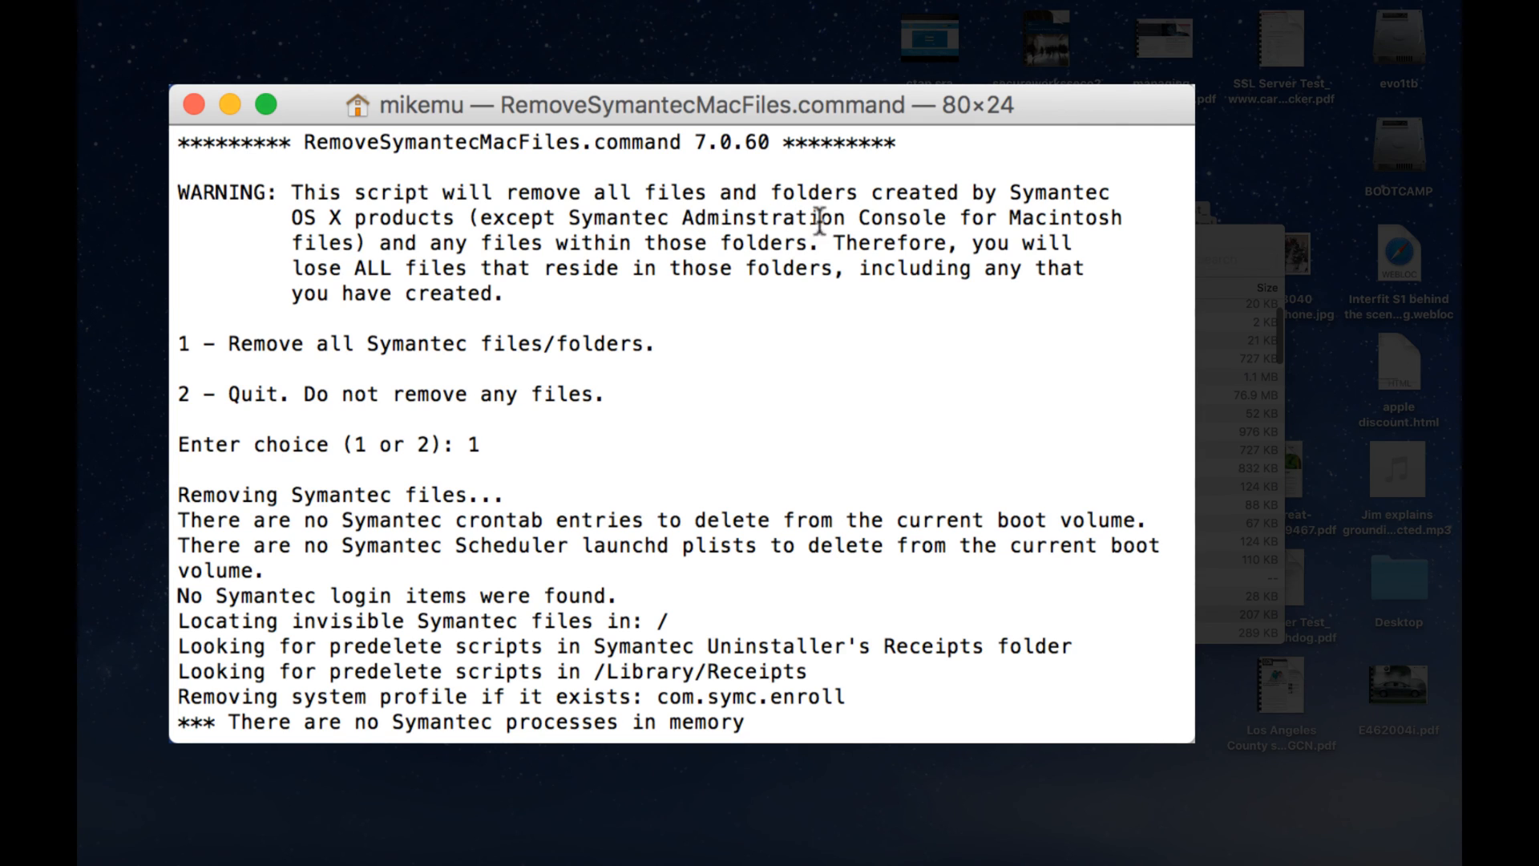
mouse_move(540, 299)
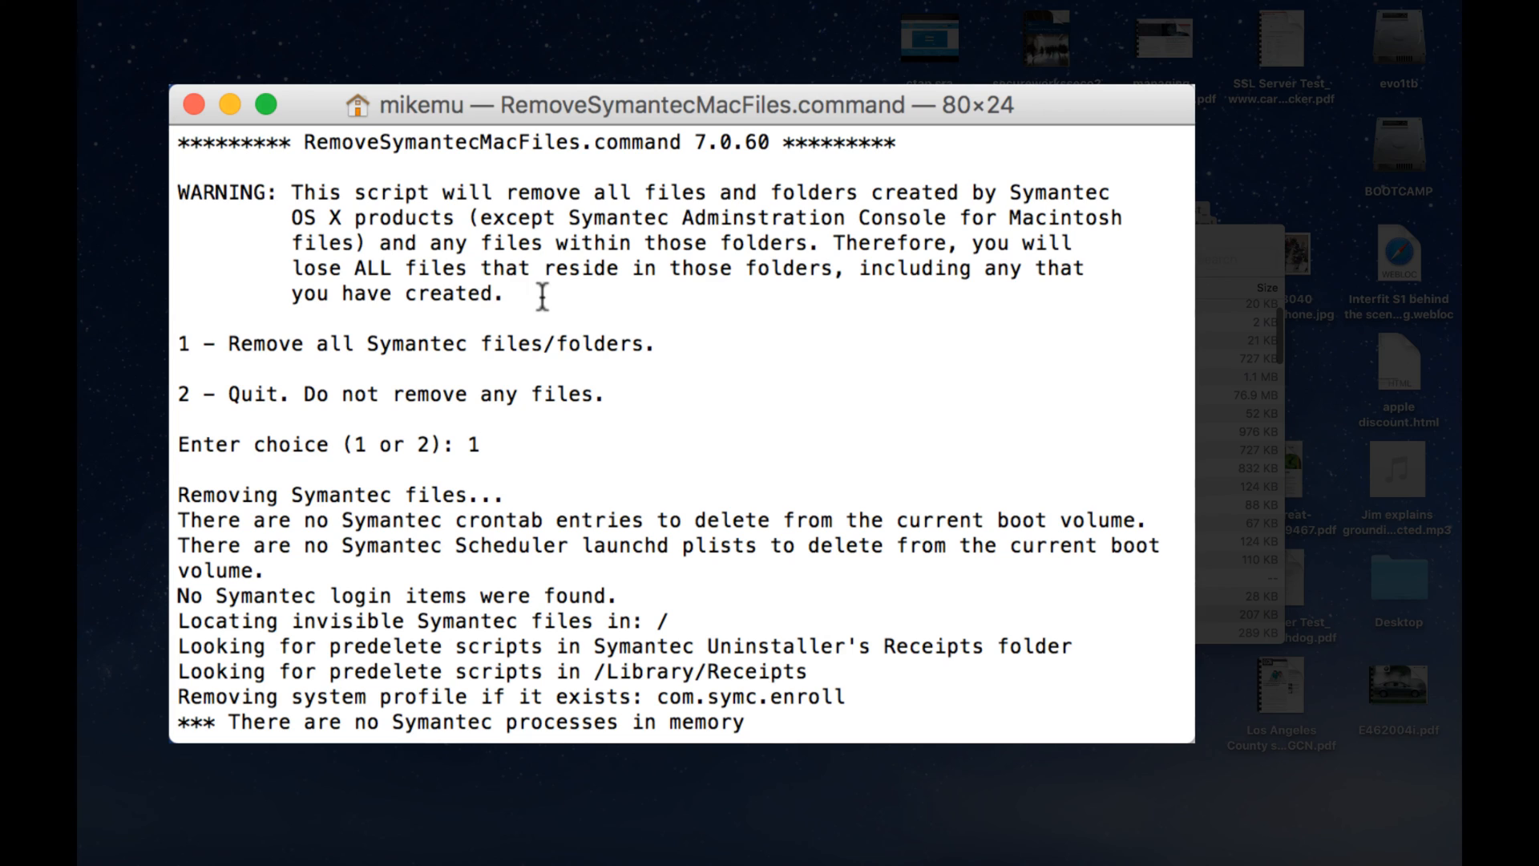
mouse_move(726, 400)
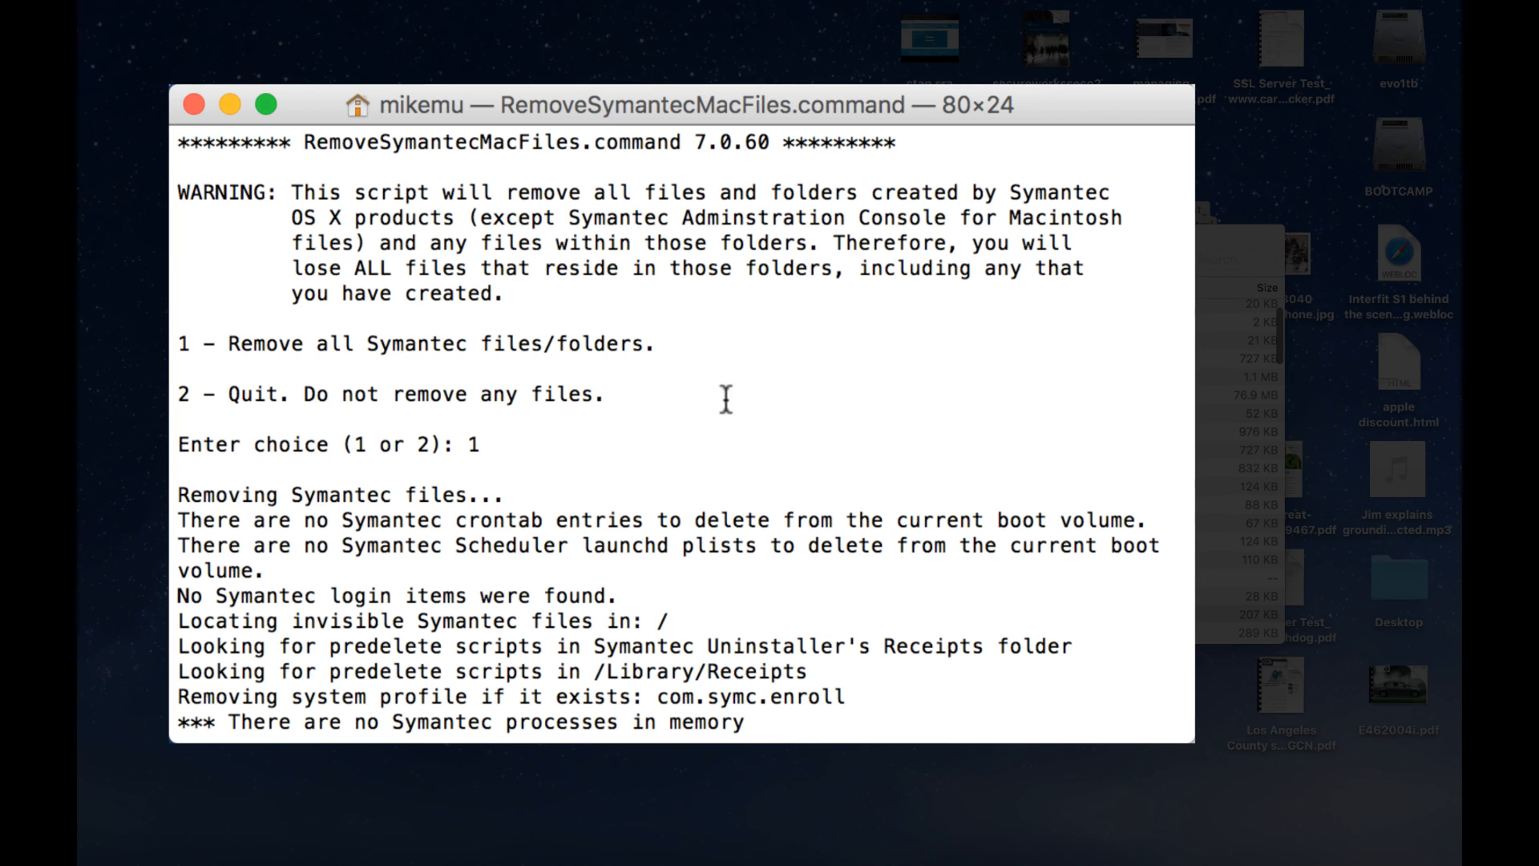
mouse_move(481, 336)
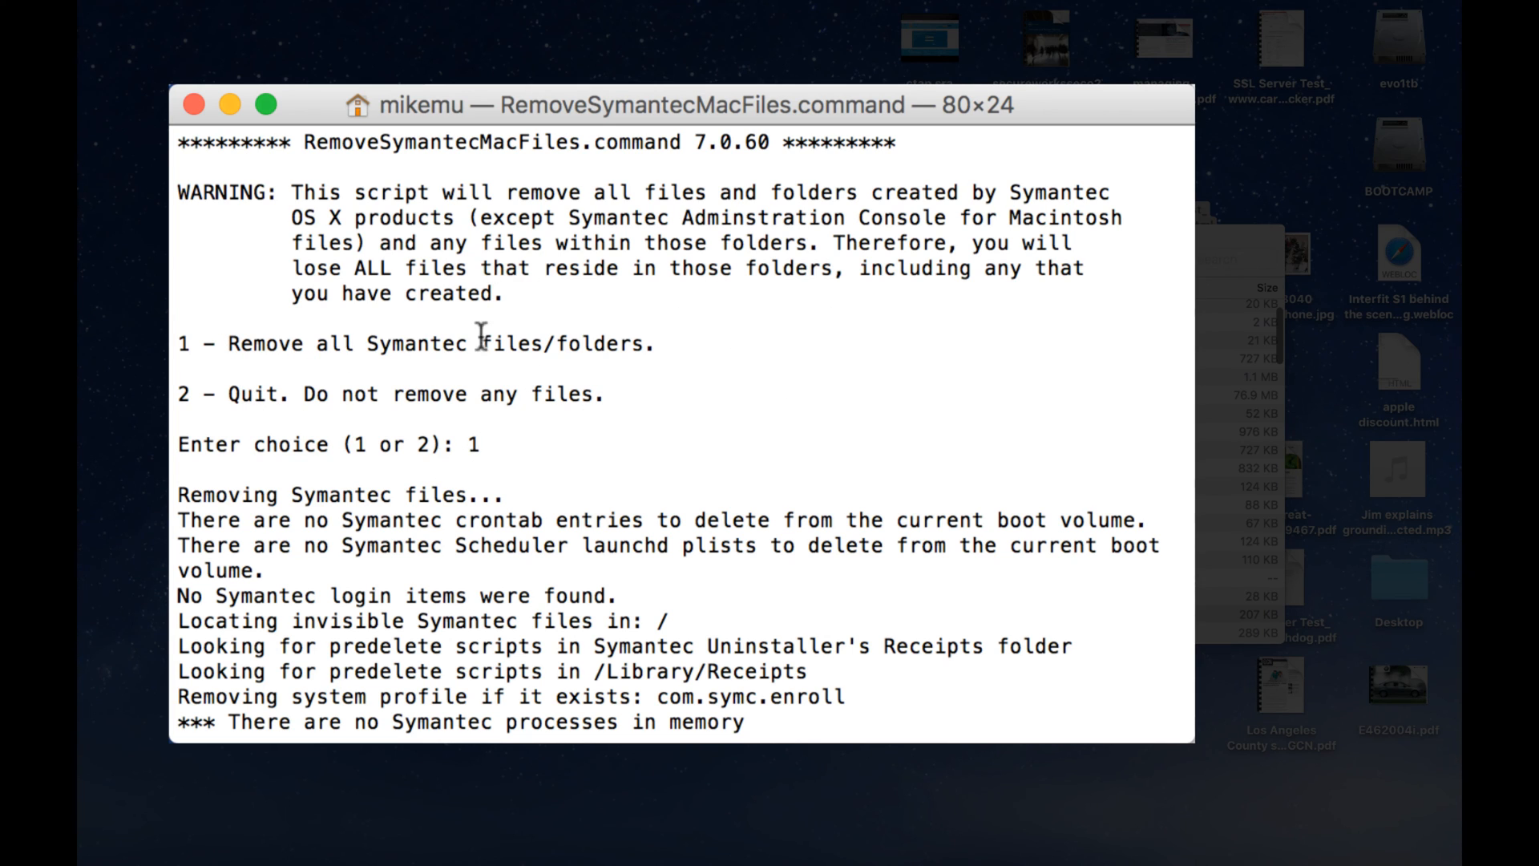
Scroll through the removal output and answer 'n' to decline restarting the computer
scroll(down, 3)
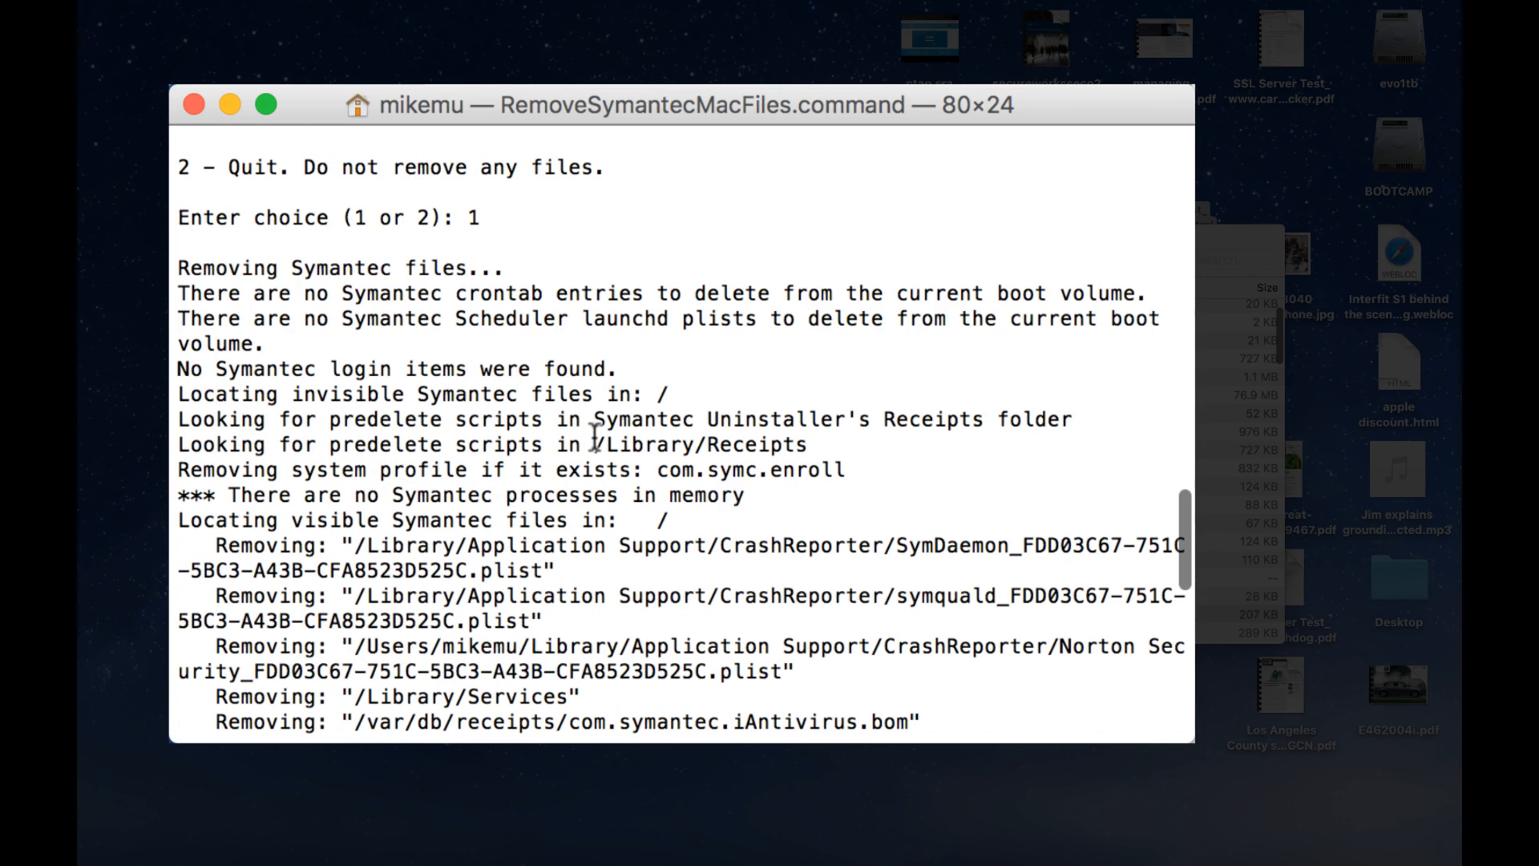
scroll(down, 3)
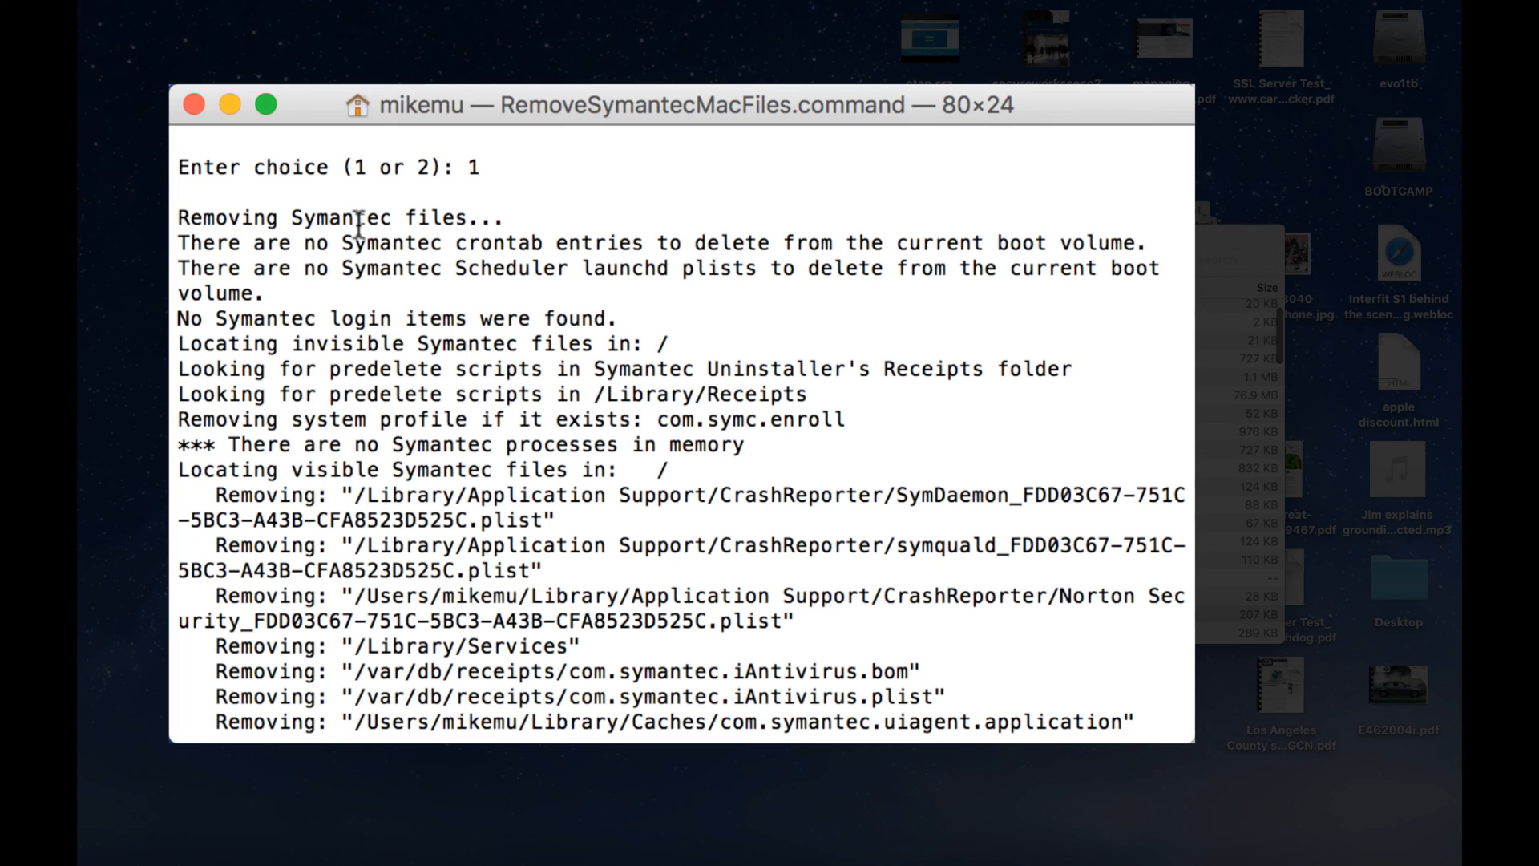
mouse_move(520, 316)
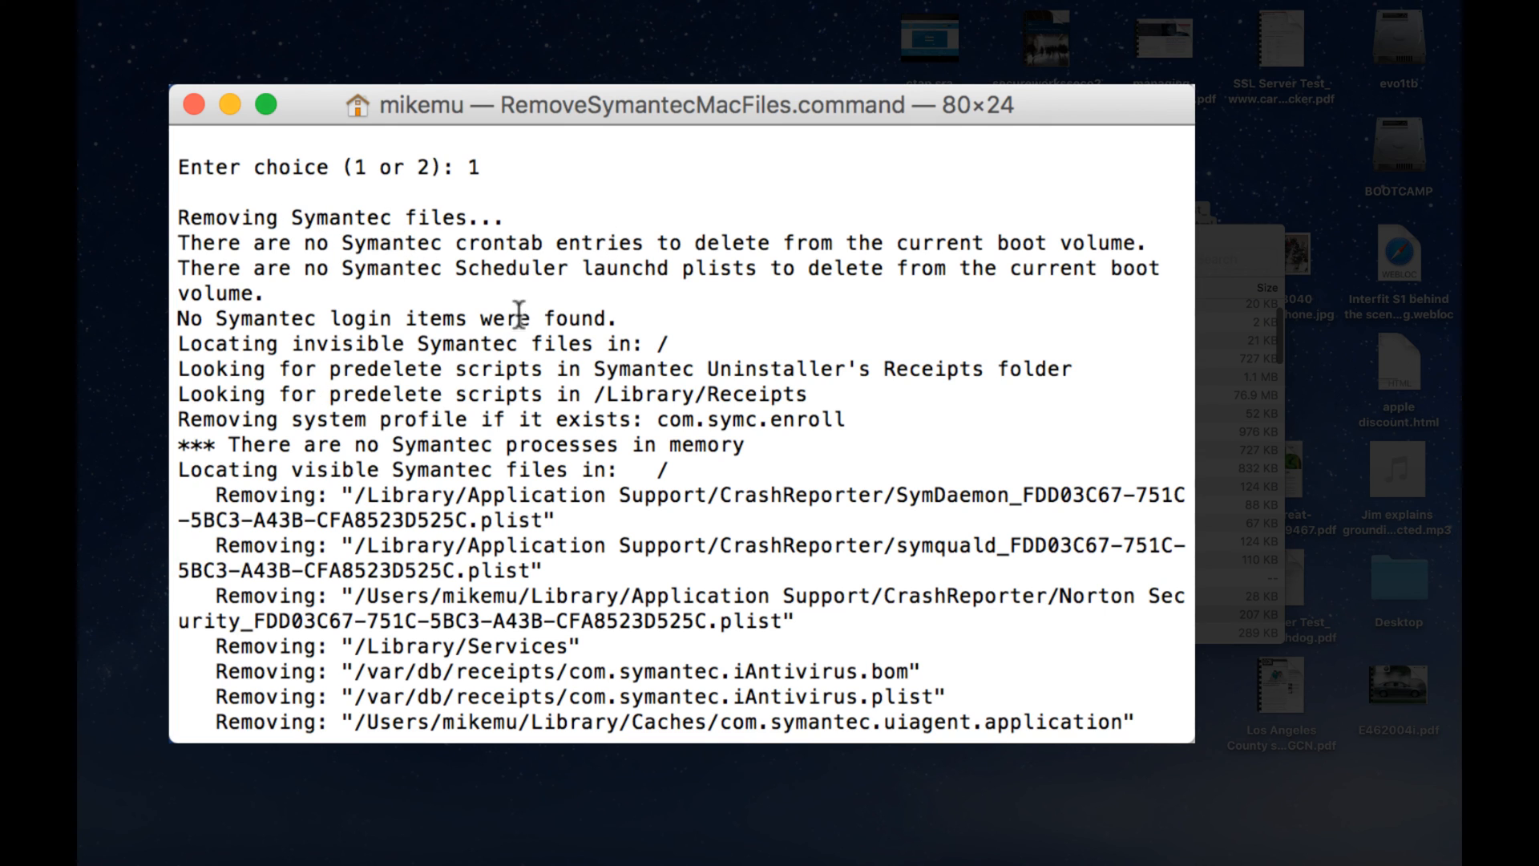
scroll(down, 3)
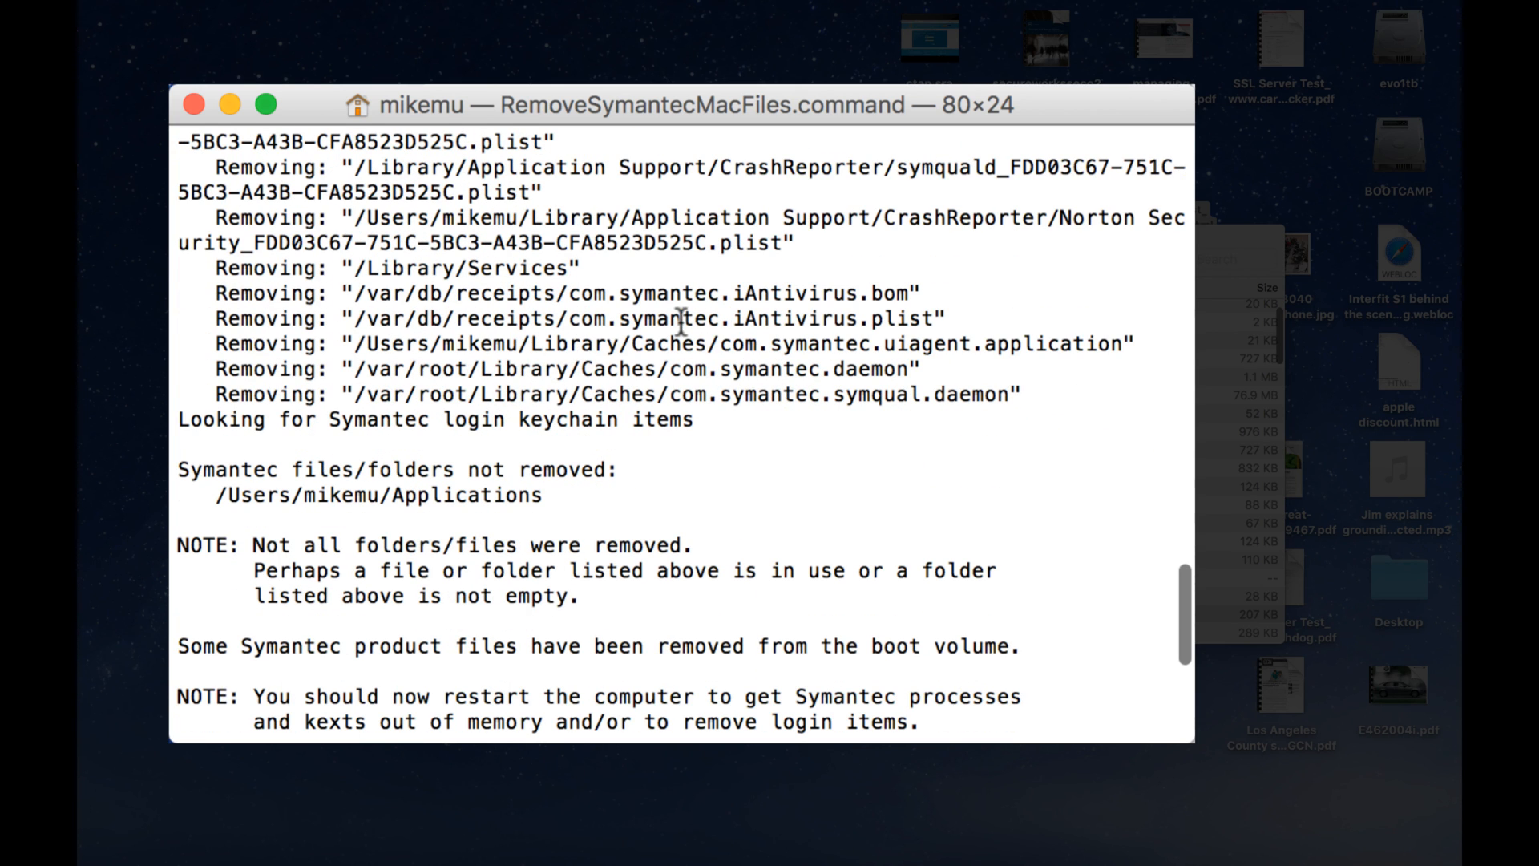
text(n)
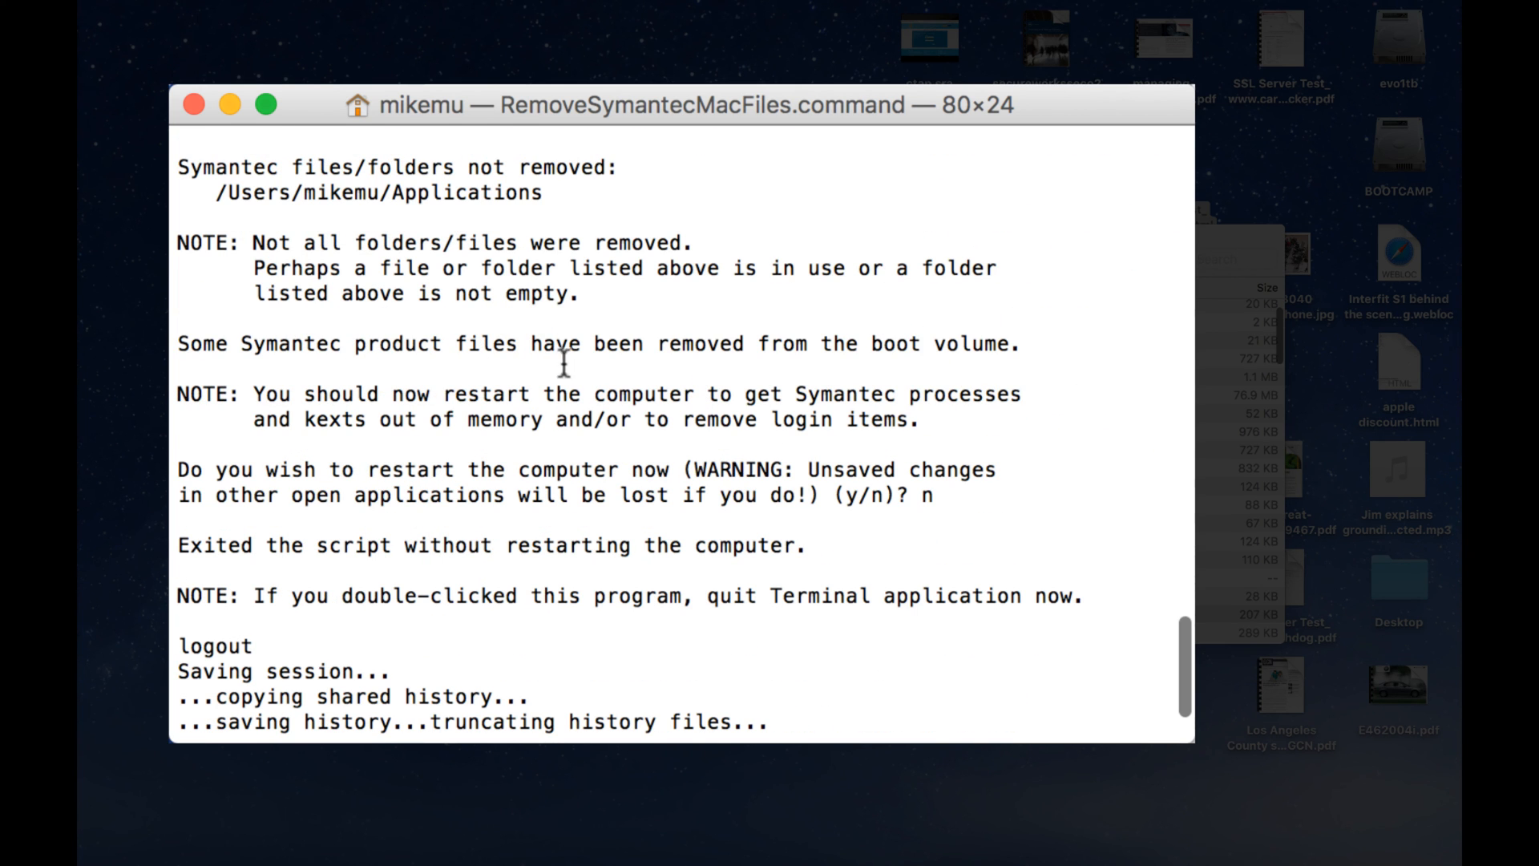
mouse_move(586, 432)
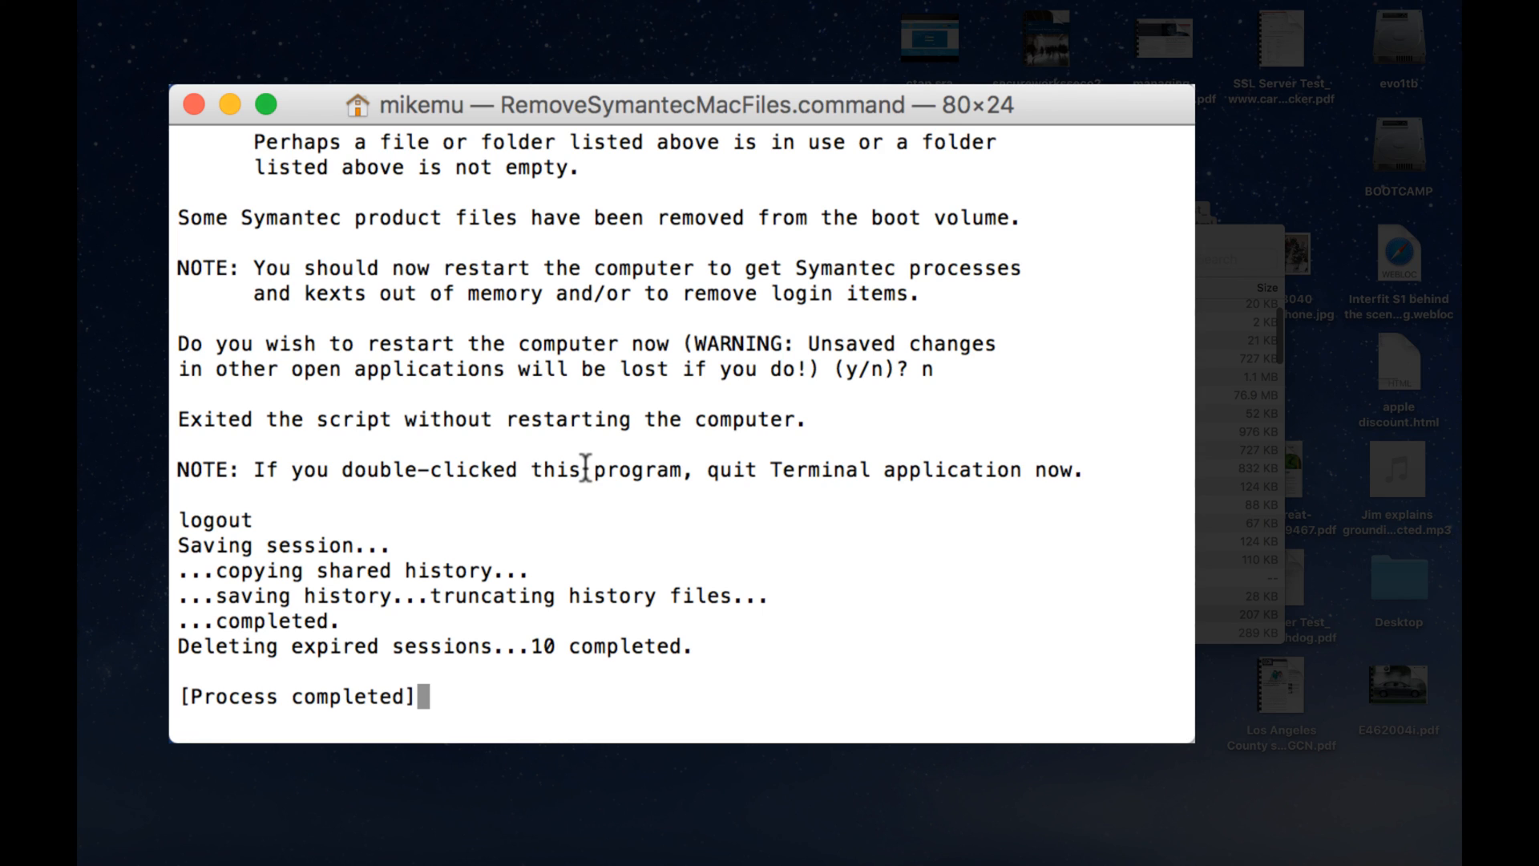
mouse_move(527, 631)
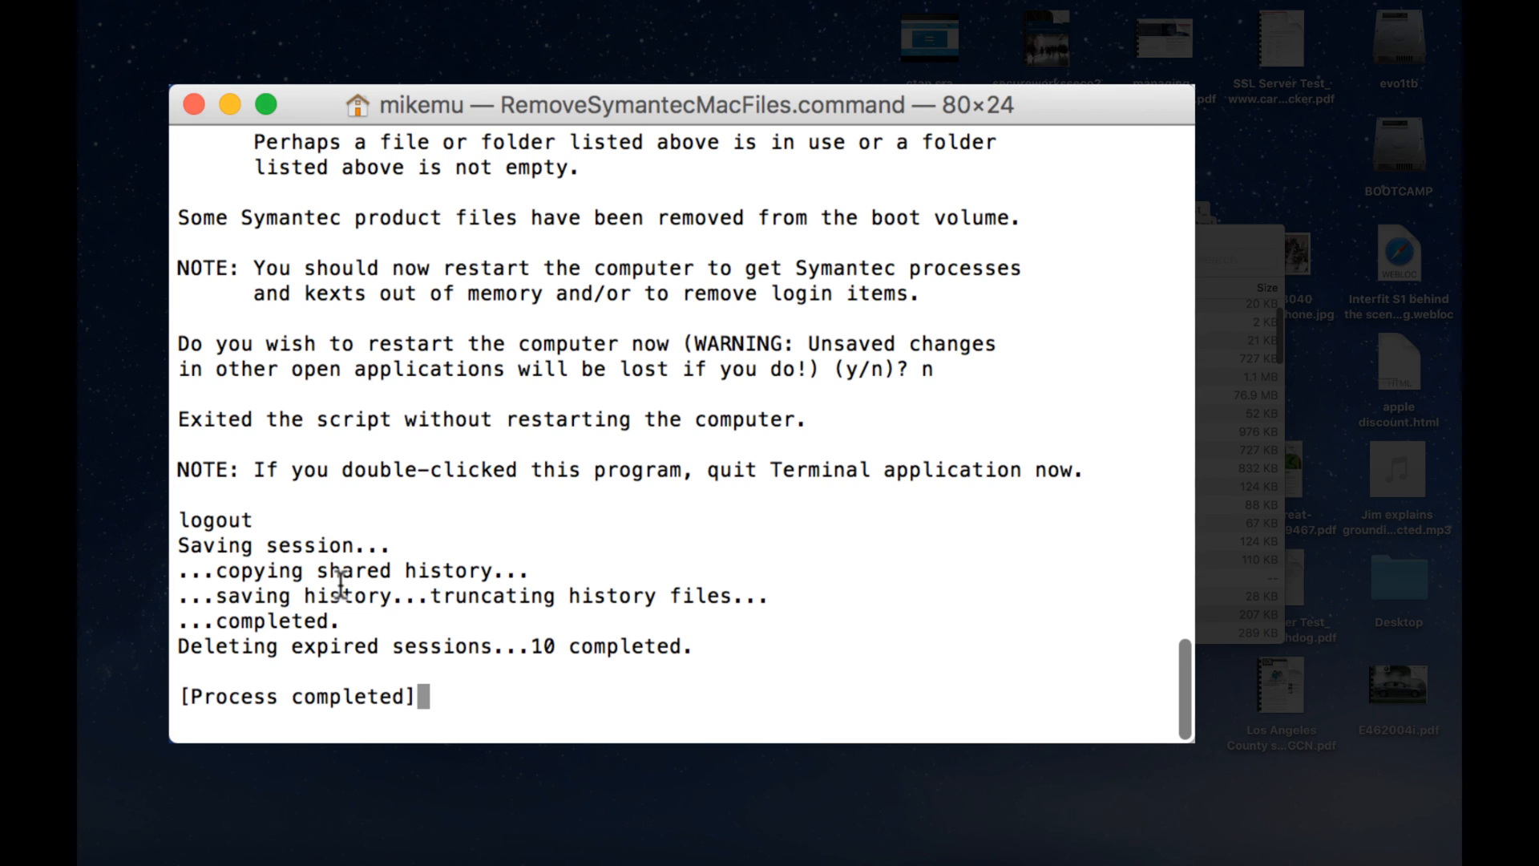
mouse_move(792, 489)
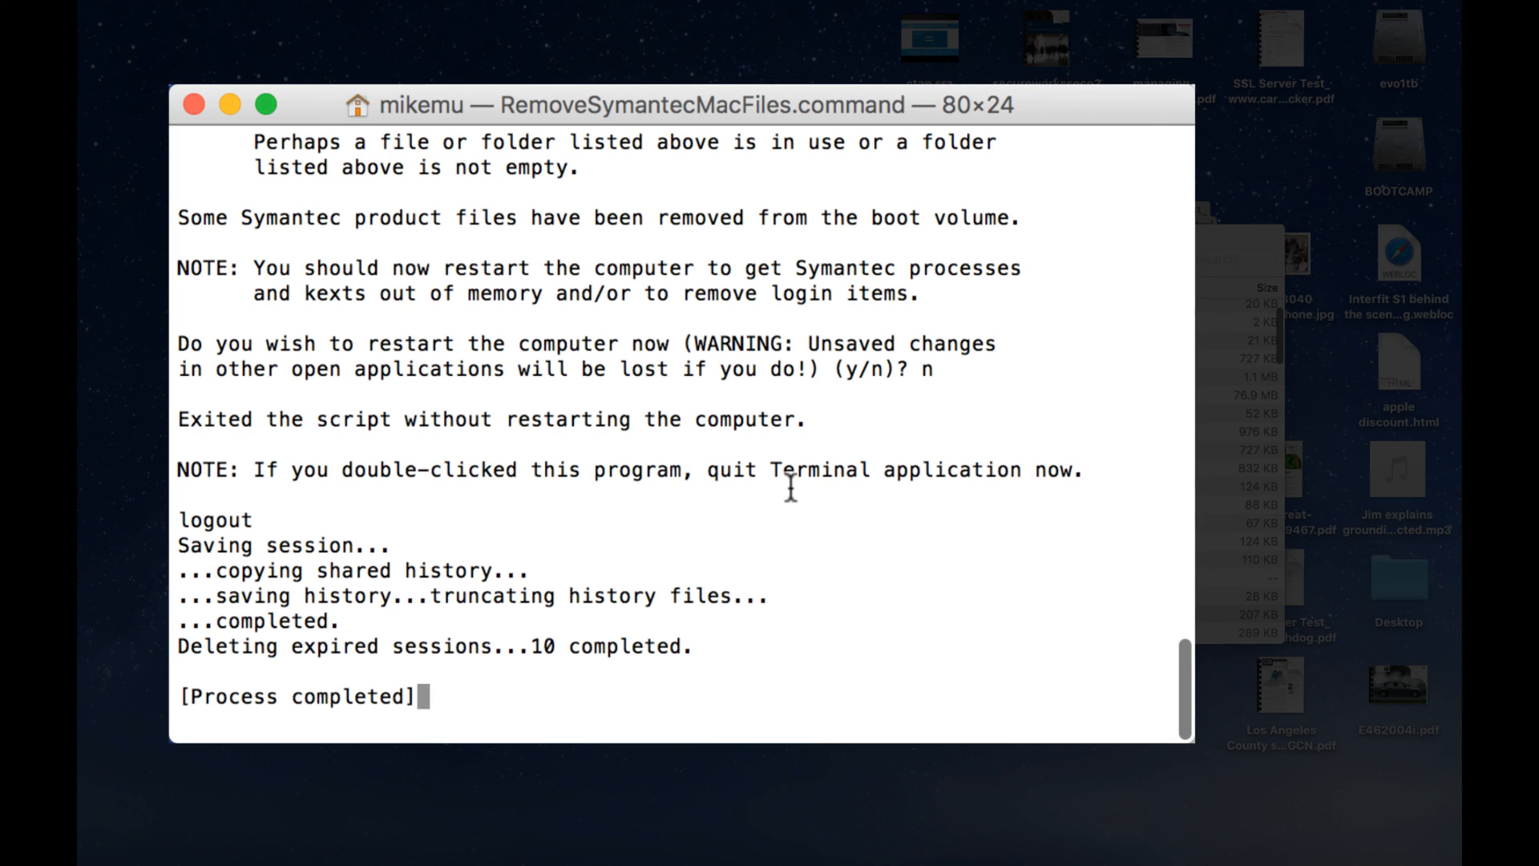